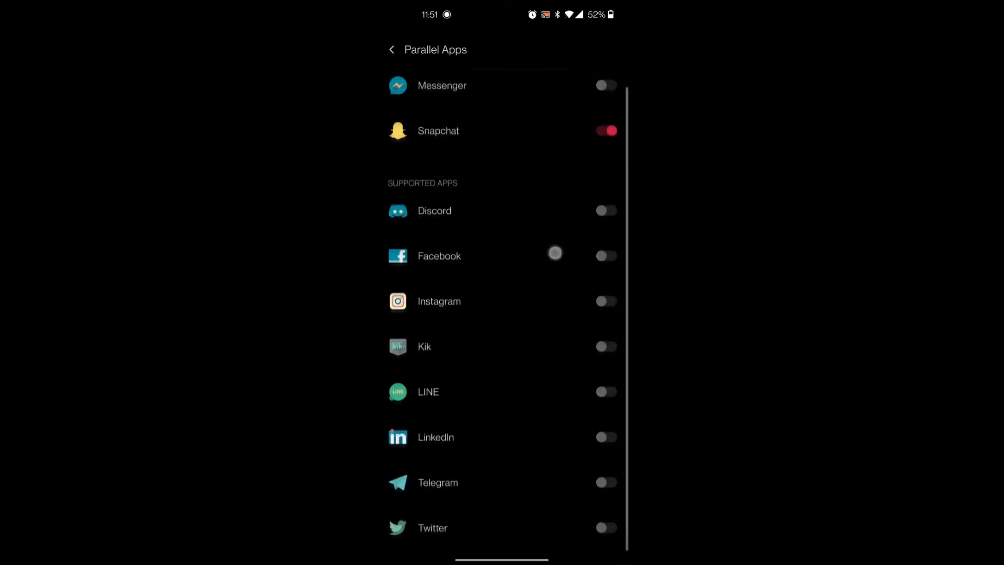
- Scroll through the main Settings list after leaving Parallel Apps
scroll("down", 3)
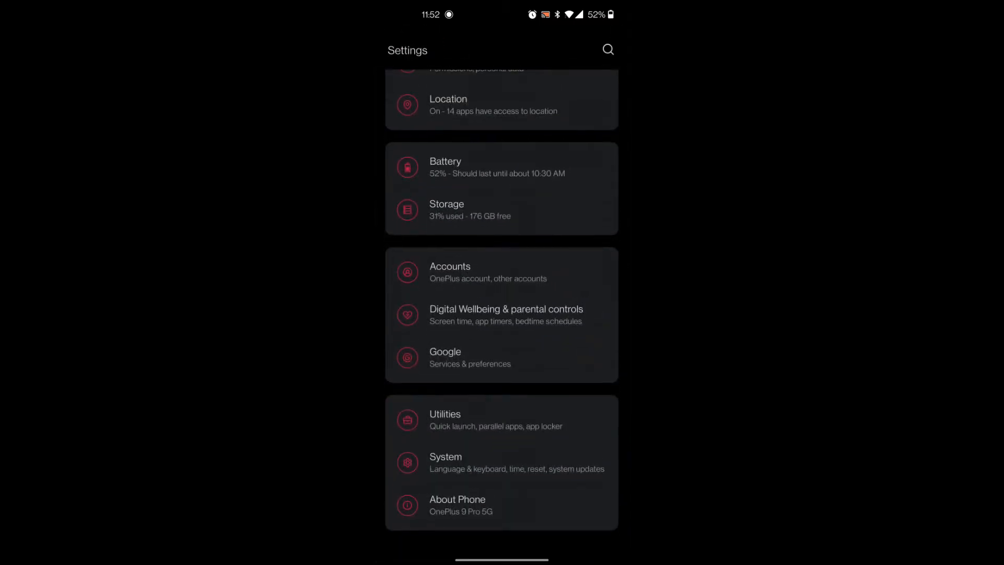
- Unlock developer mode via About Phone's Software version, then return and enter System settings
left_click(457, 504)
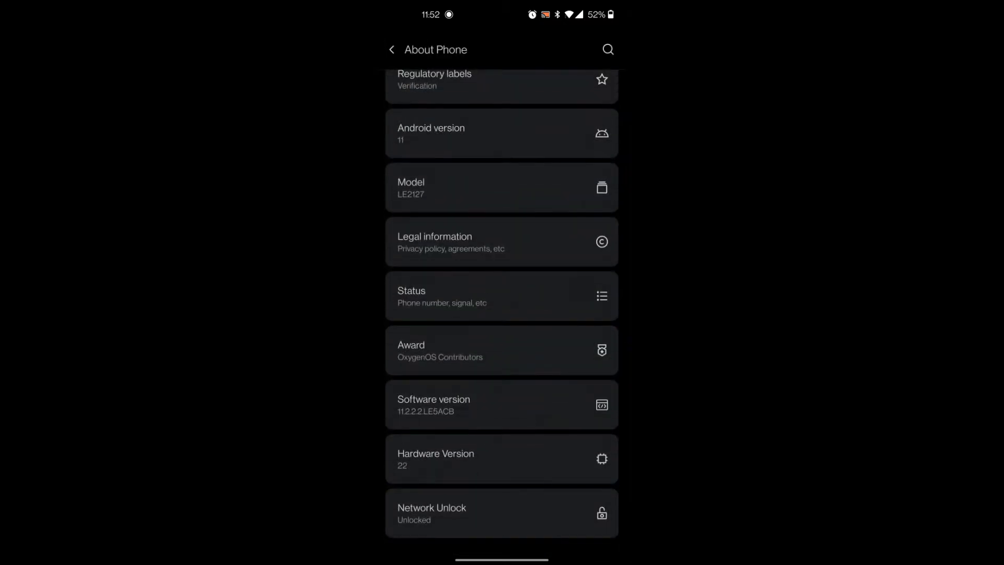
left_click(501, 404)
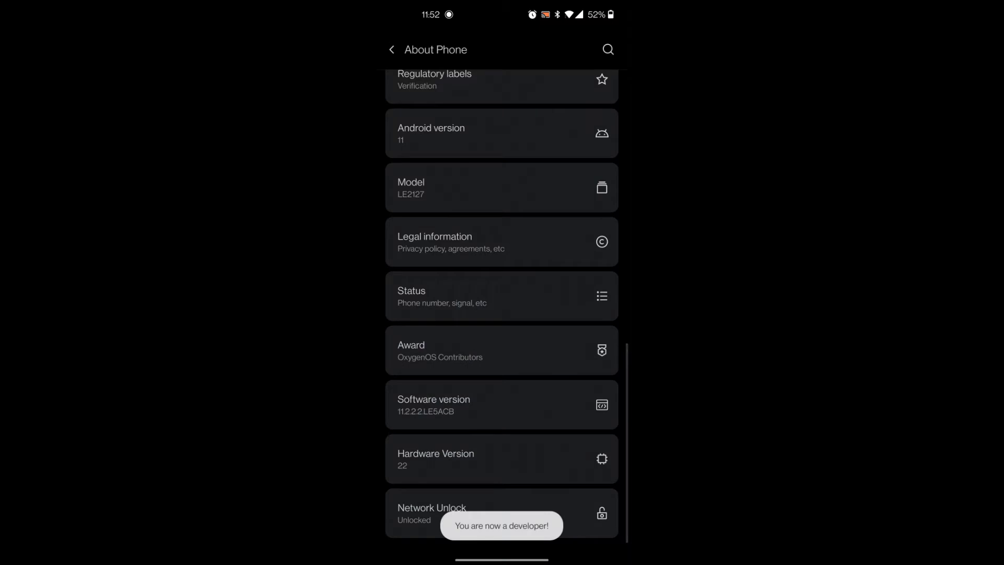
left_click(391, 50)
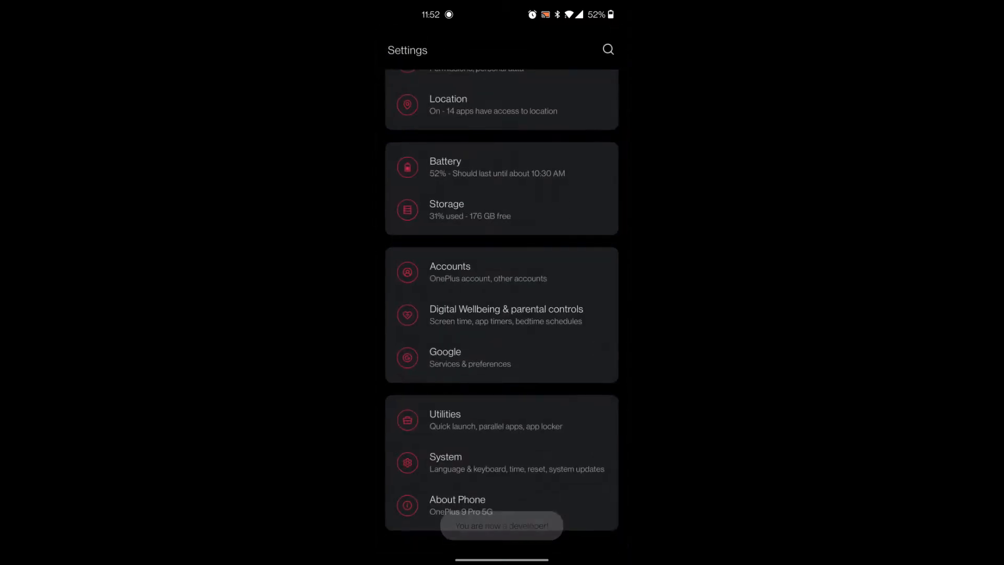
left_click(445, 463)
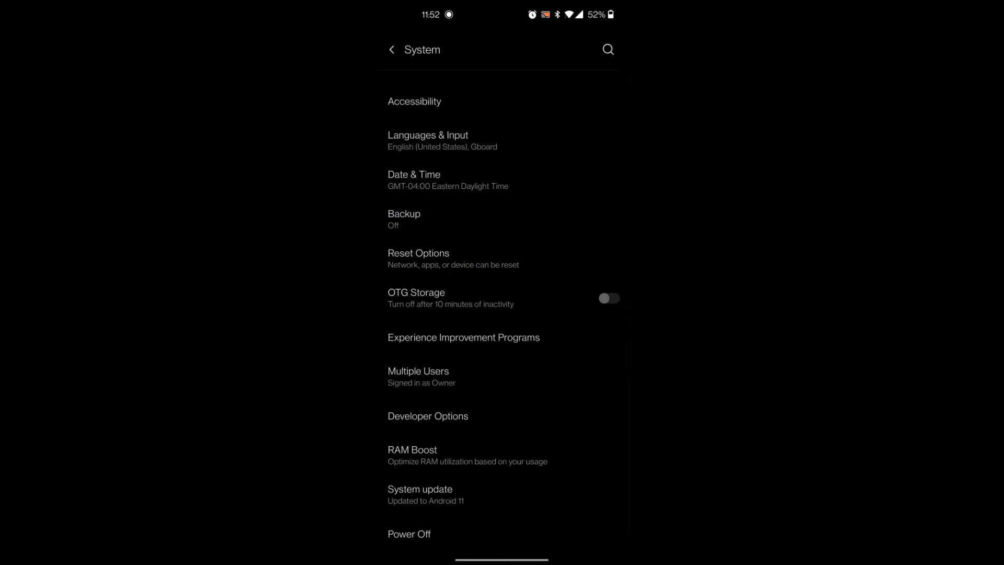
- Turn on USB debugging in the Developer Options' Debugging section
left_click(428, 415)
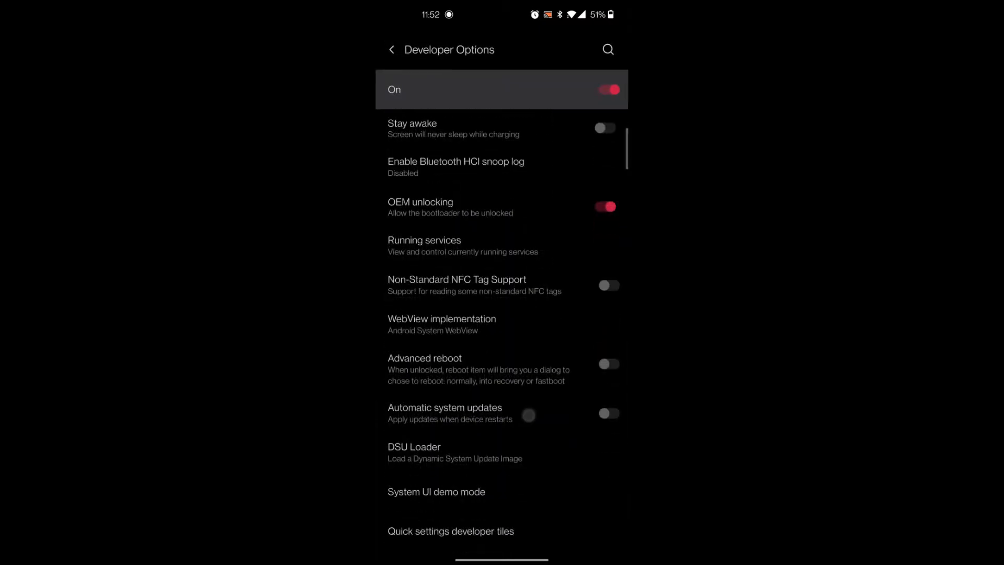
scroll("down", 3)
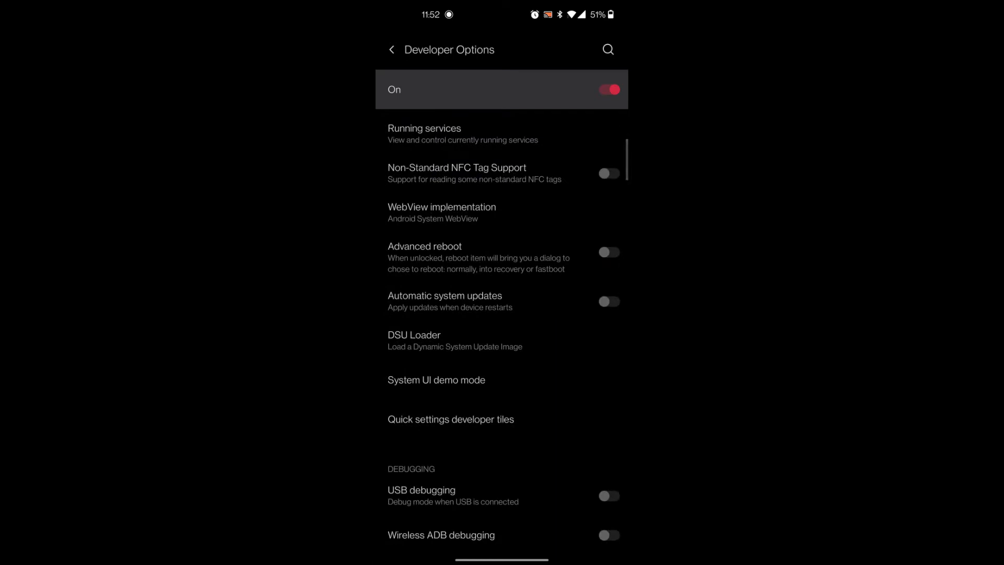
left_click(608, 496)
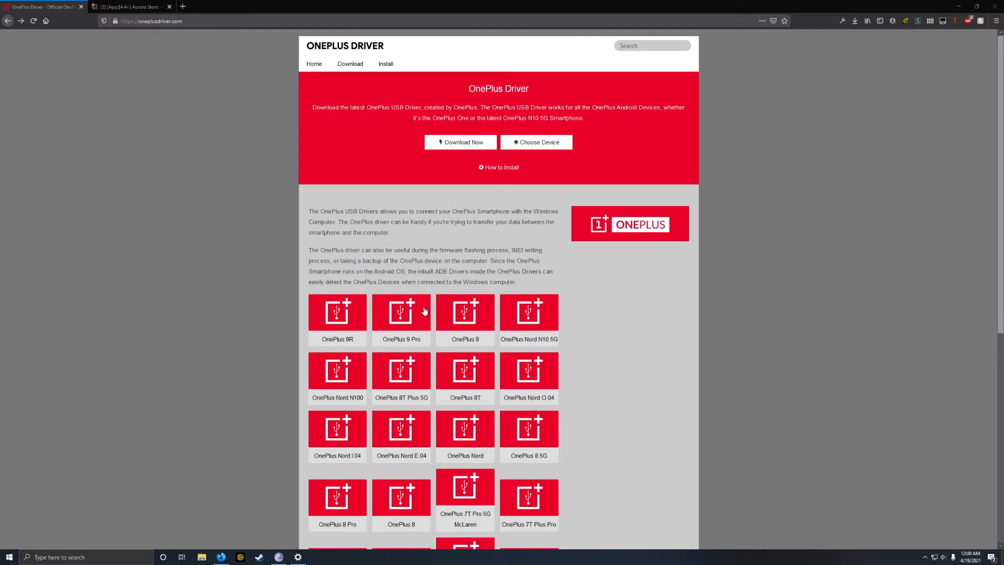
- Download the OnePlus 9 Pro USB driver setup zip from Mirror 2 (Direct)
left_click(402, 310)
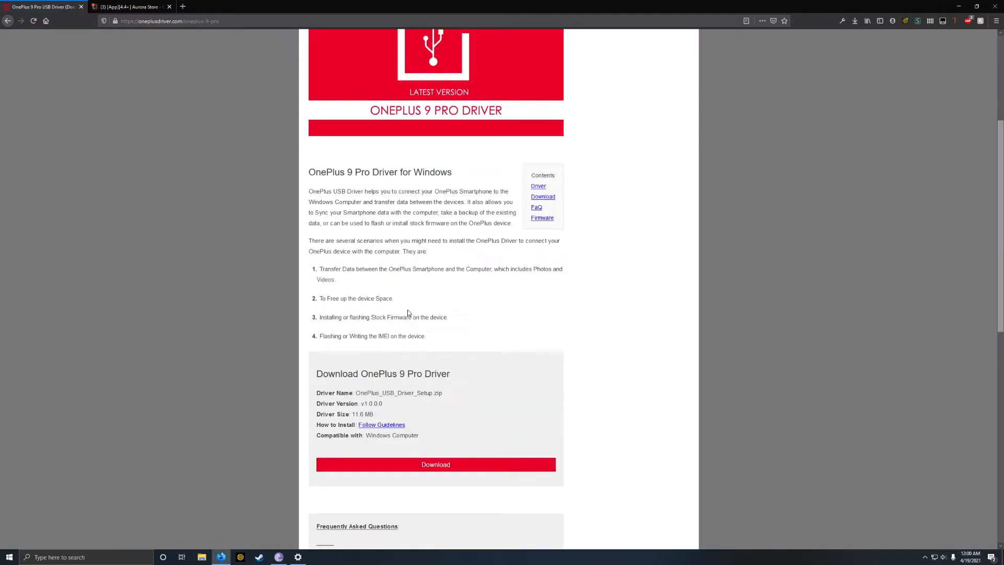
left_click(435, 465)
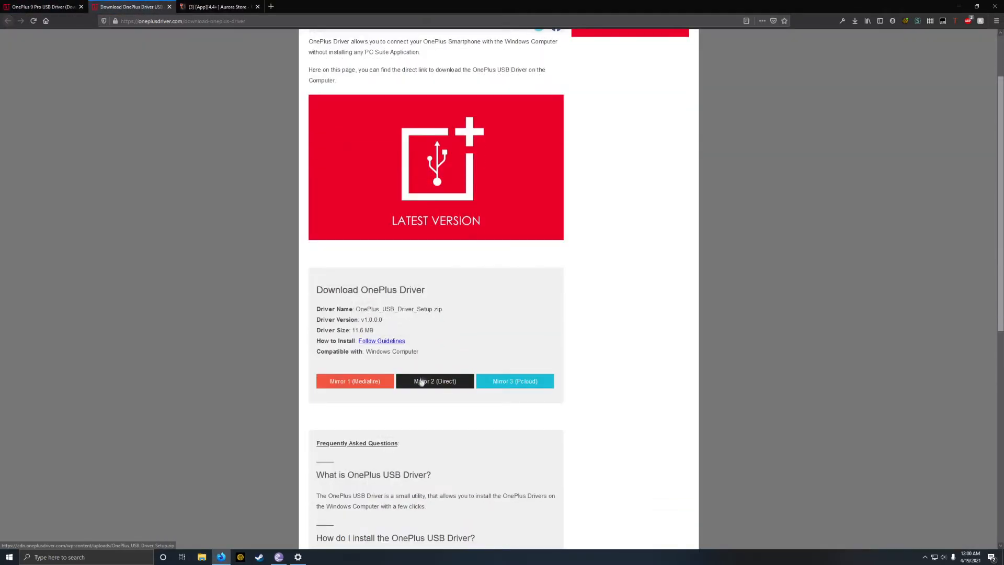
left_click(434, 380)
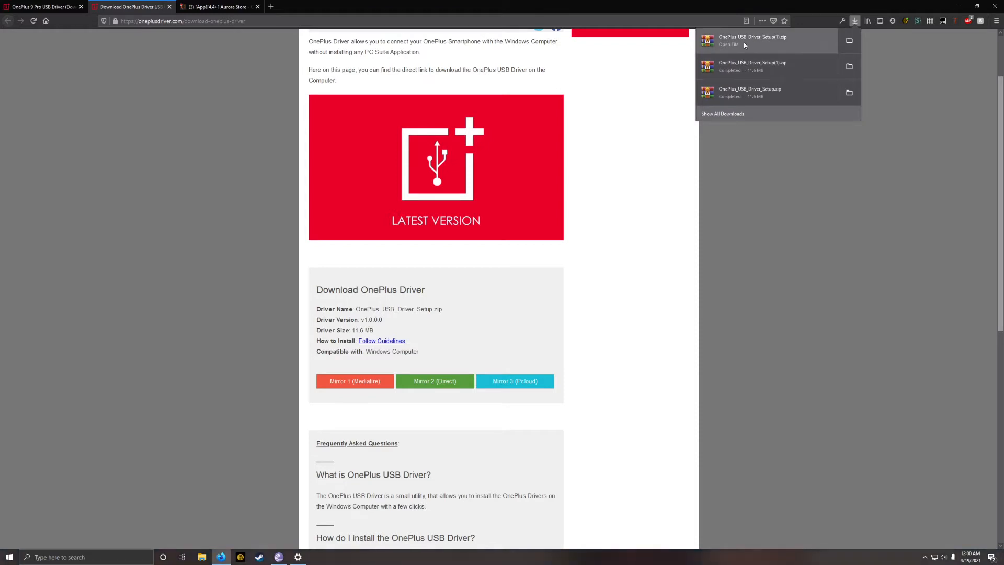
- Extract the downloaded driver zip into the OnePlus_USB_Driver_Setup(1) folder
left_click(730, 45)
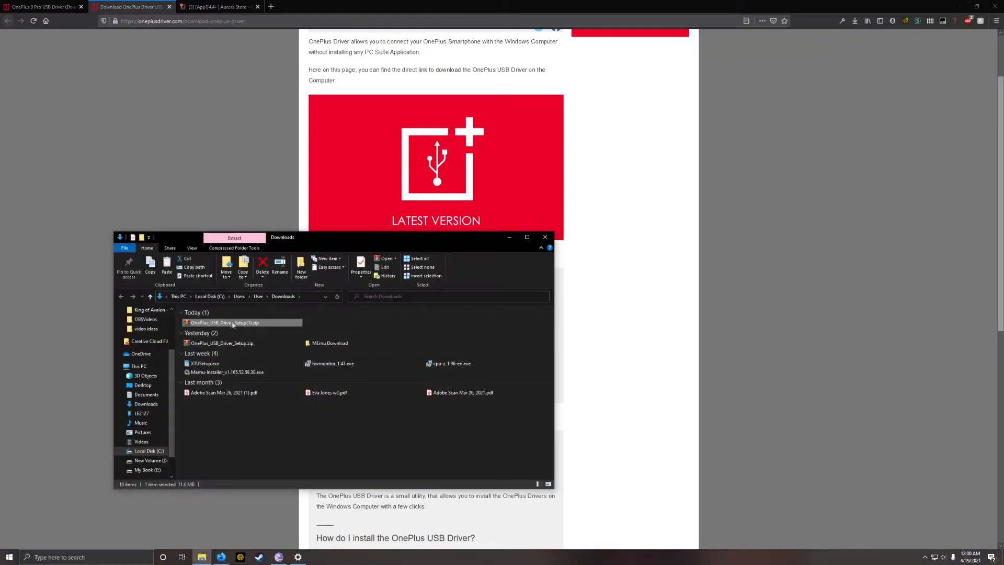
right_click(230, 322)
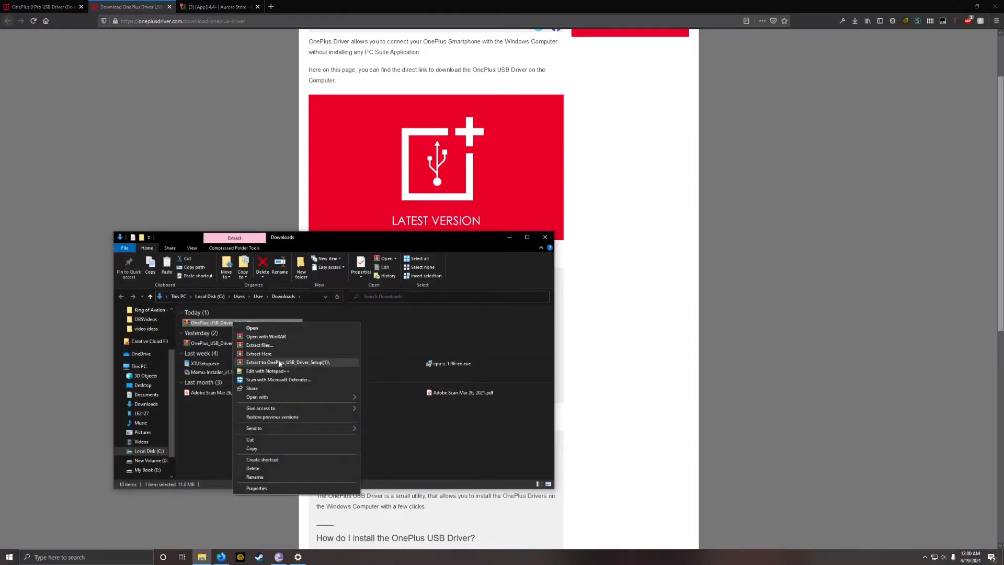
left_click(258, 354)
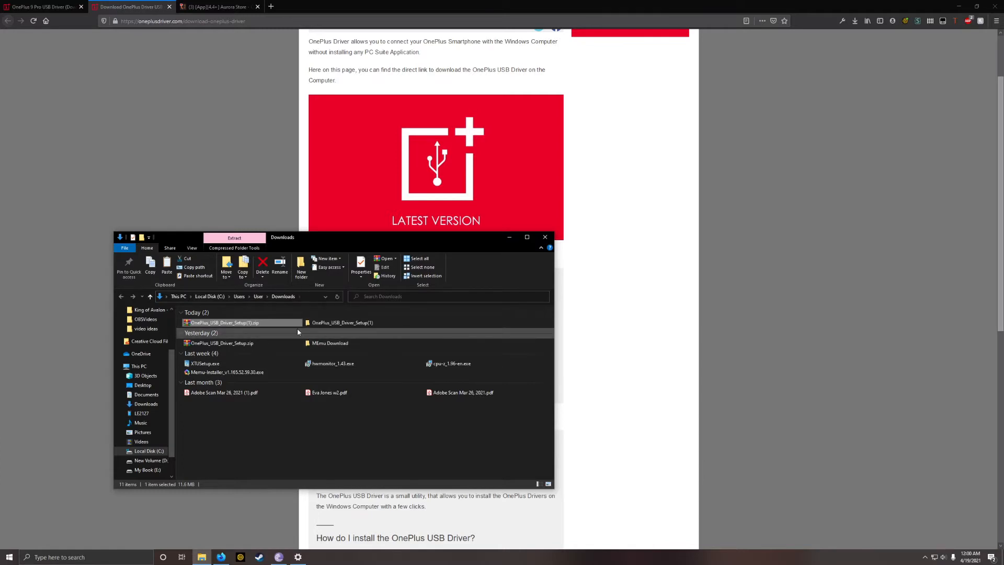
- Go into the extracted folder's subfolder and select OnePlus_USB_Driver_Setup.exe
double_click(224, 322)
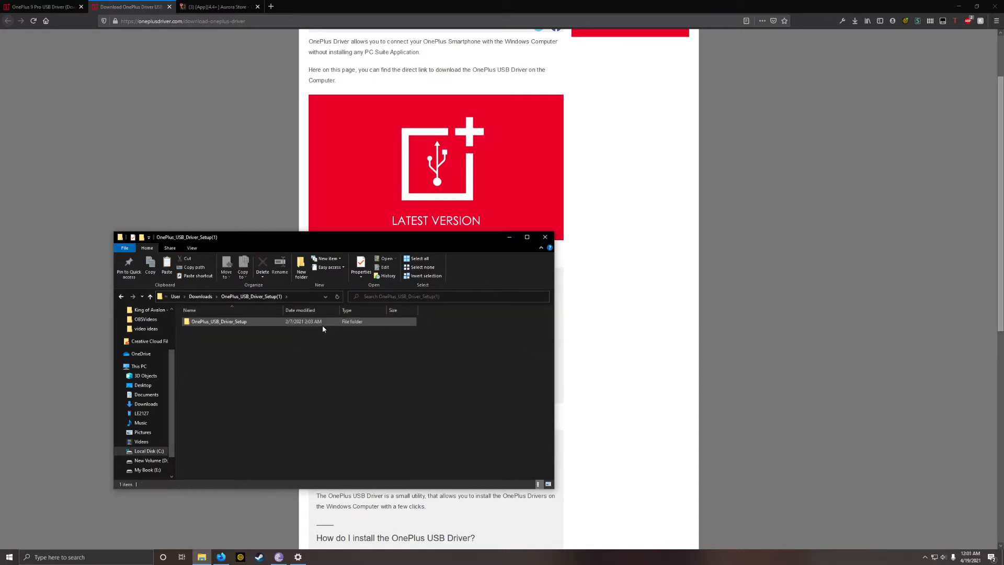
double_click(219, 321)
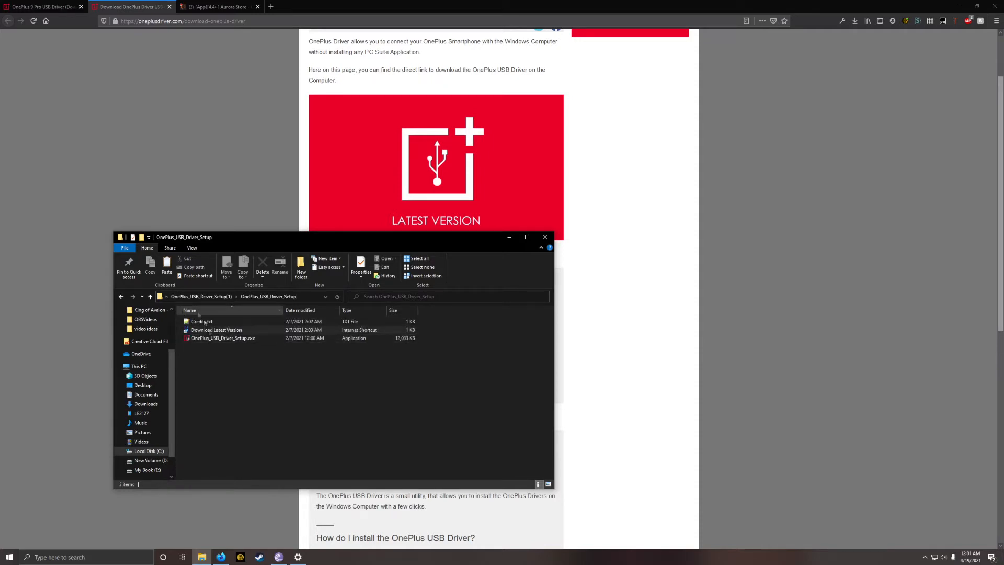
mouse_move(223, 338)
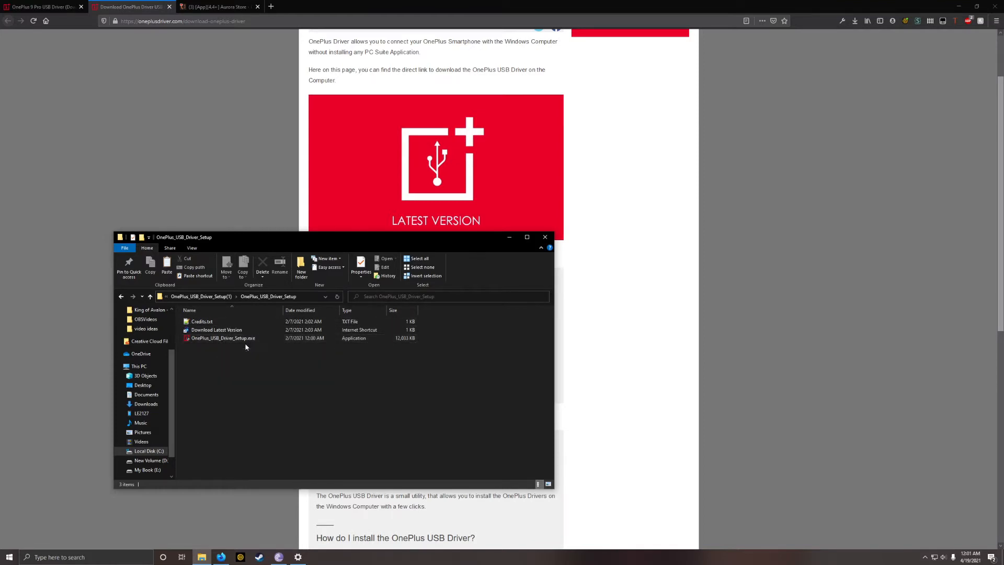
left_click(223, 337)
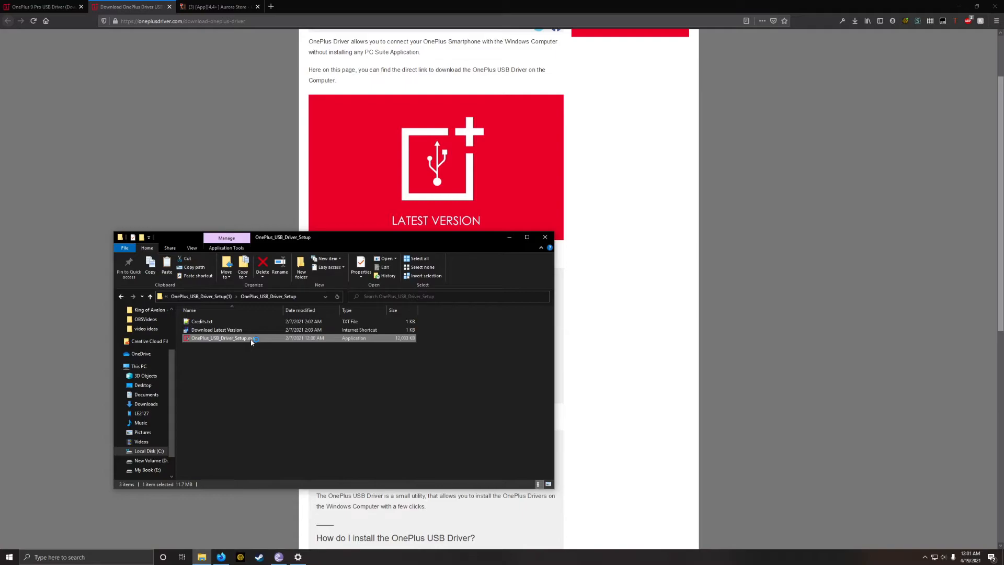
- Run OnePlus_USB_Driver_Setup.exe and install the USB drivers through its wizard
double_click(222, 338)
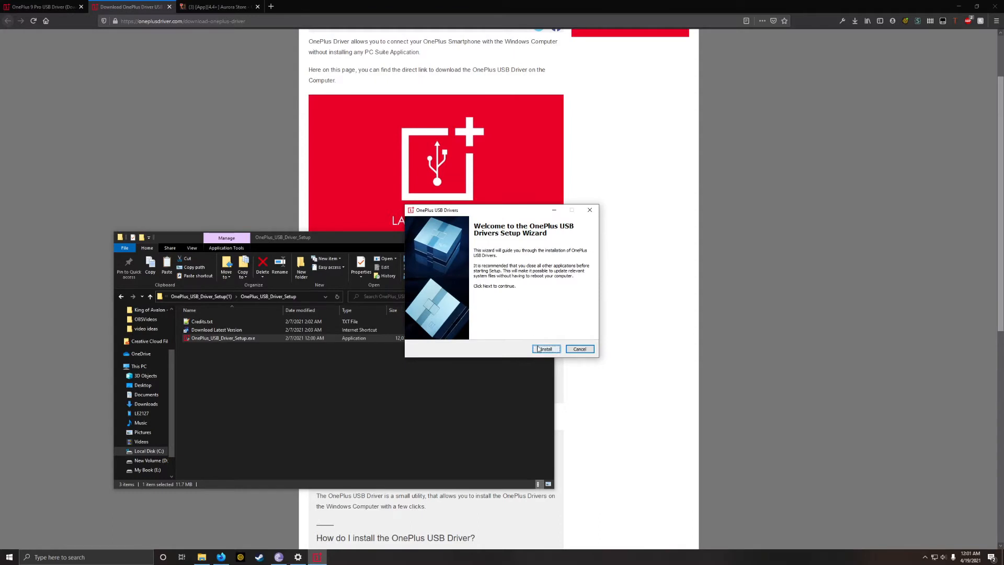
left_click(545, 350)
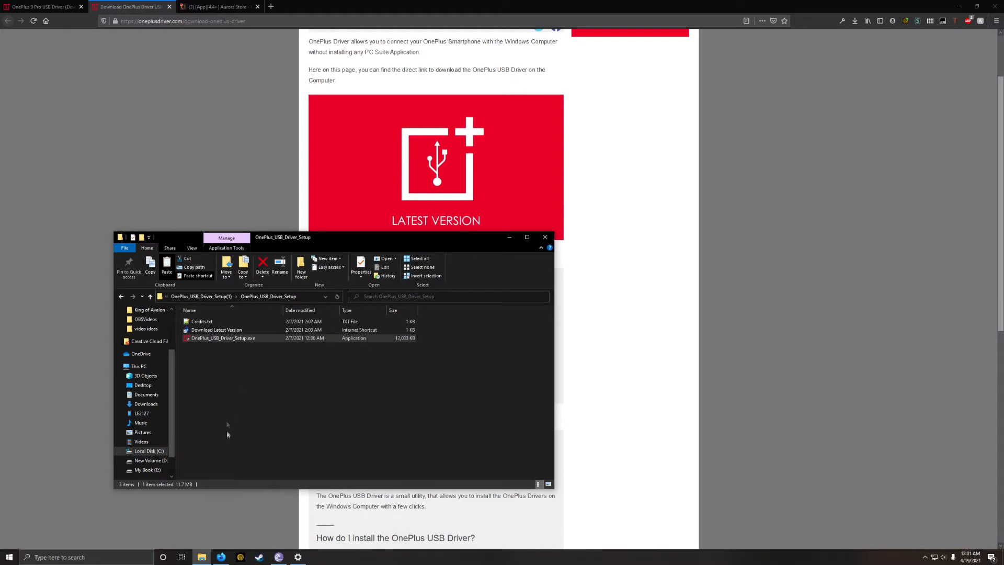
- Browse to C:\Program Files (x86)\OnePlus USB Drivers\Android with adb.exe and copy its path
left_click(139, 366)
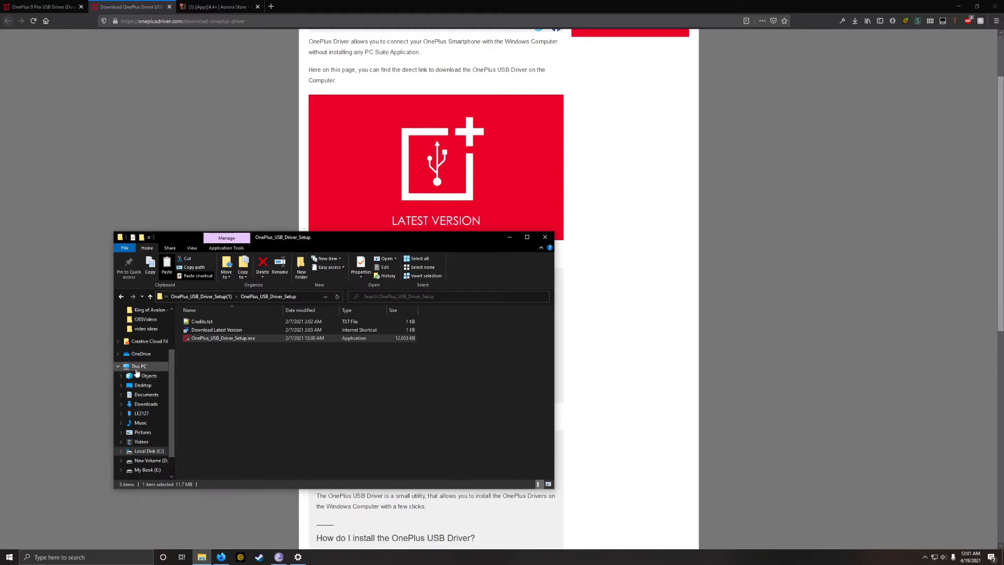
left_click(138, 366)
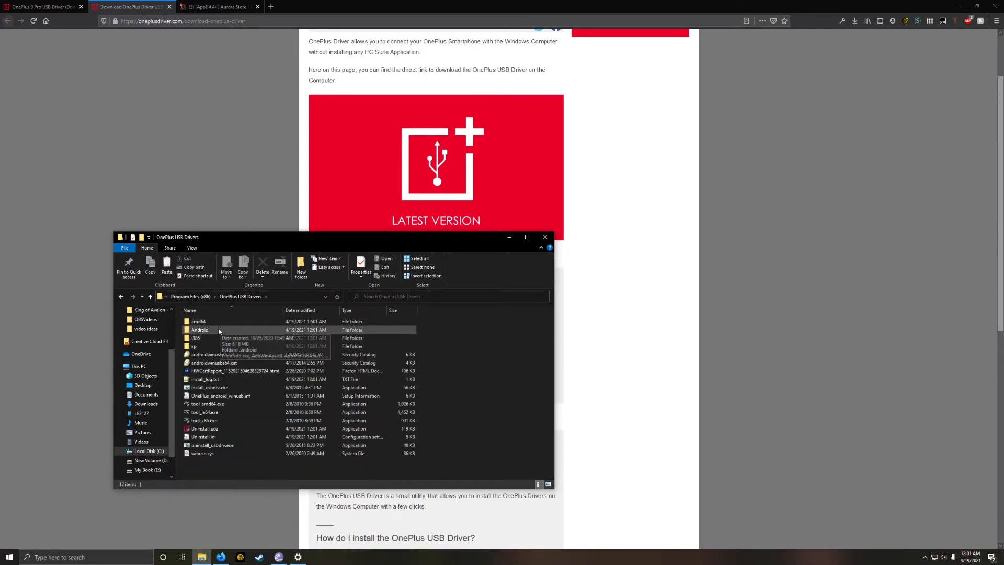
double_click(200, 329)
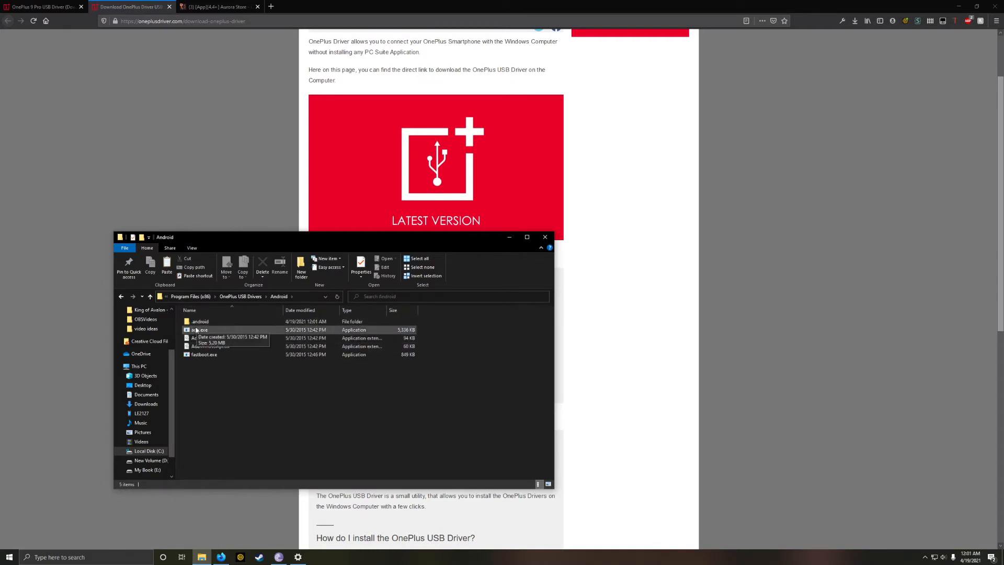
mouse_move(227, 386)
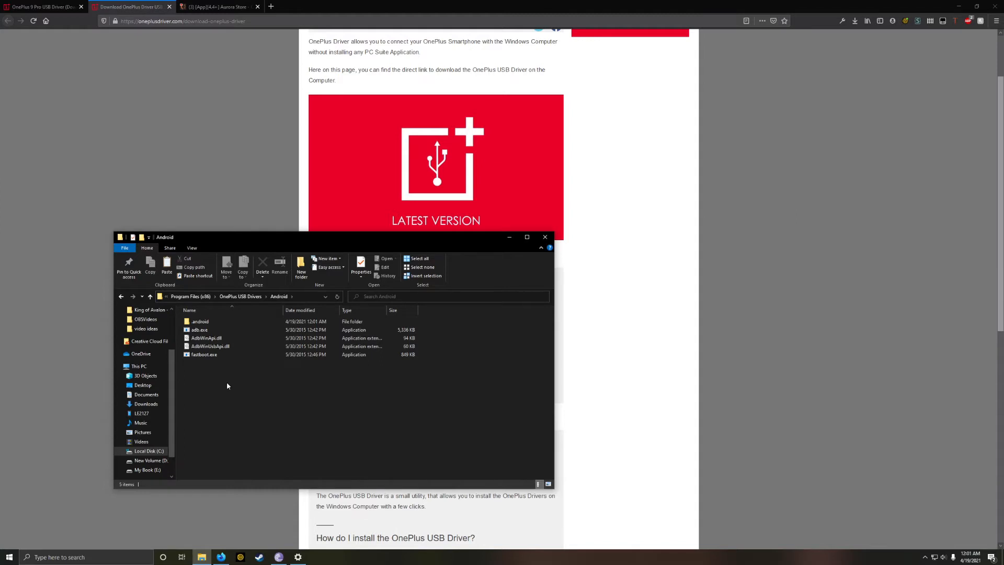
left_click(244, 296)
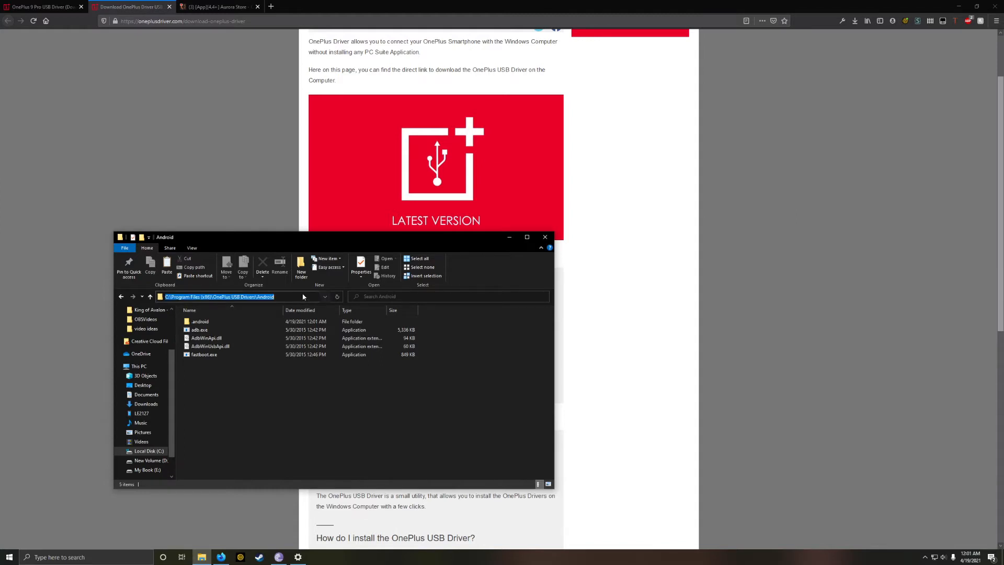
left_click(9, 556)
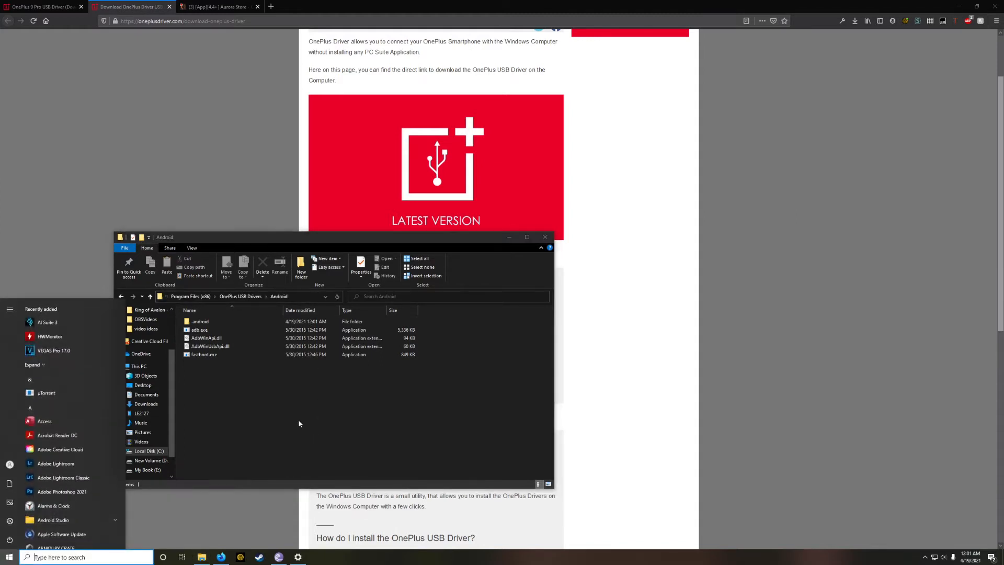
- Launch Command Prompt from Start and cd into the OnePlus USB Drivers Android folder
type("calculator")
type("cd")
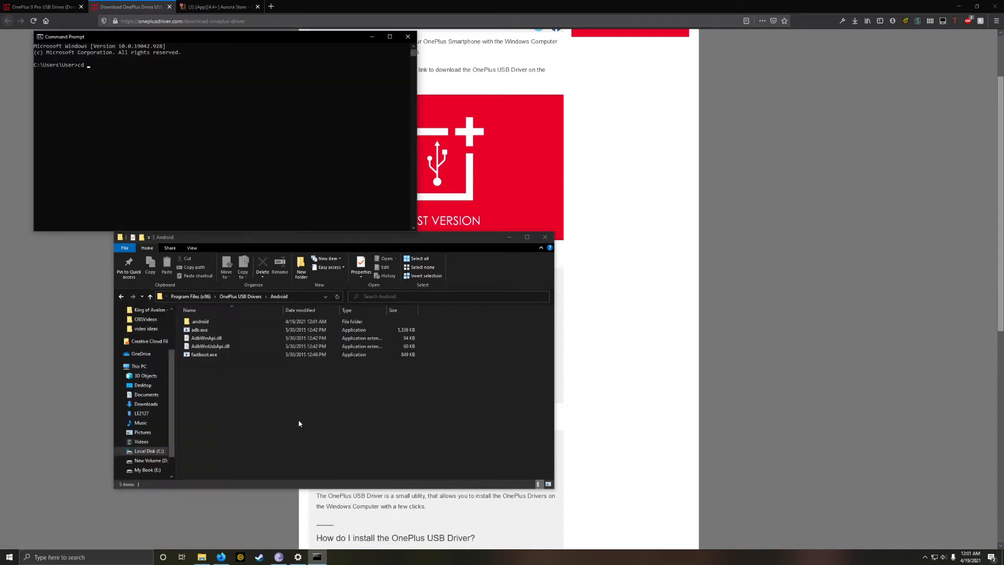
type("C:\\Program Files (x86)\\OnePlus USB Drivers\\Android")
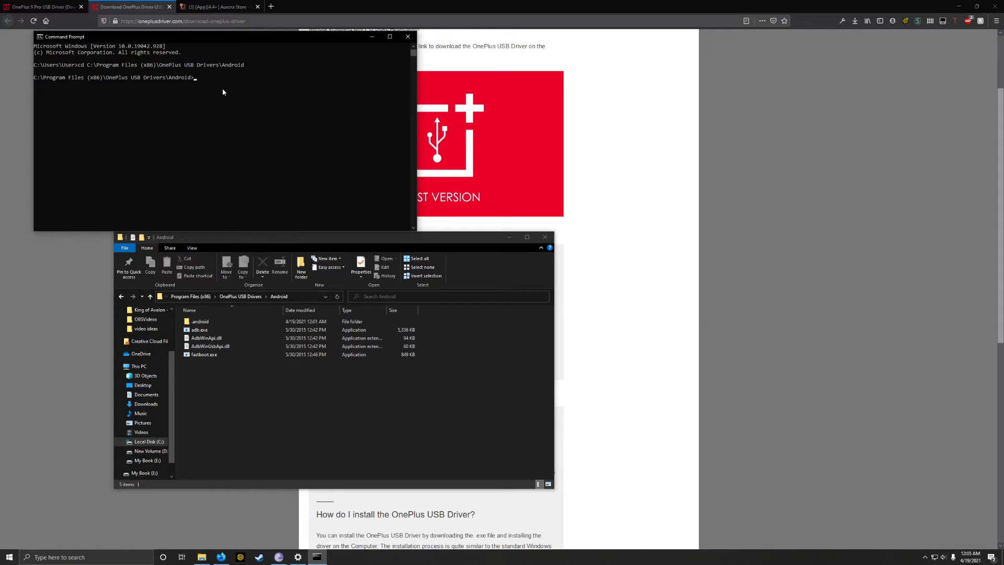
- Run adb devices and highlight the listed phone's device serial
type("adb devices")
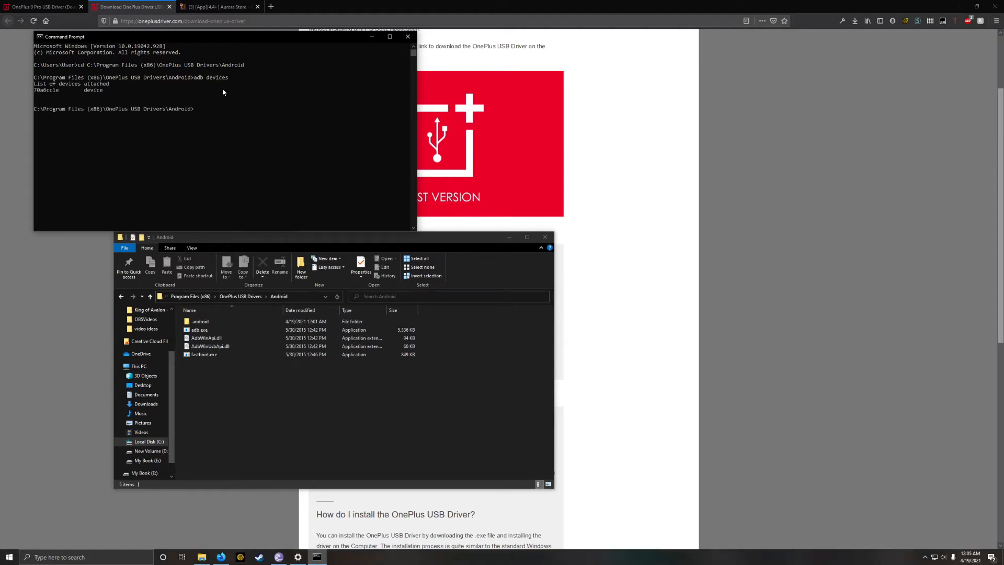
left_click_drag(34, 90, 409, 90)
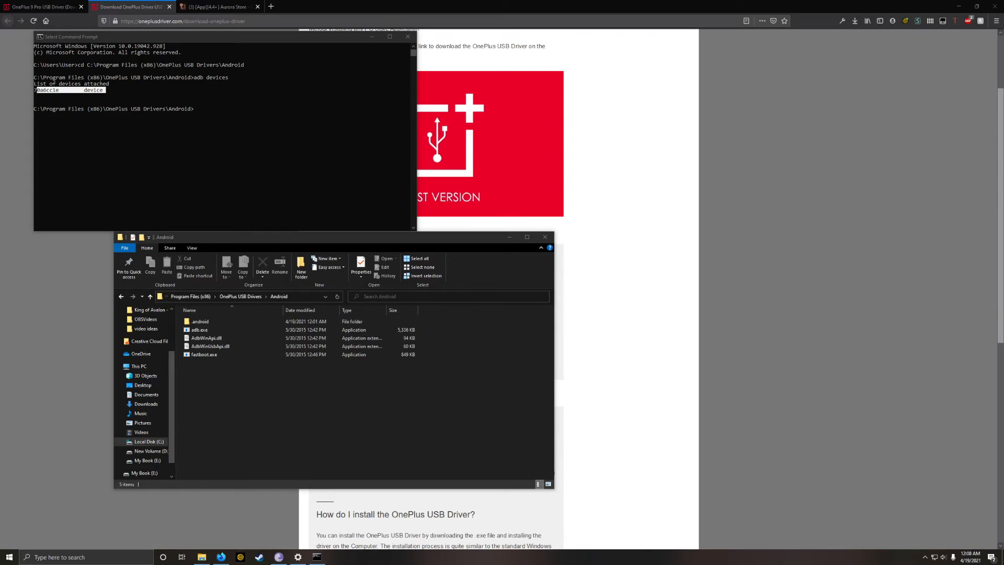
- Reach the Stable release files link in the XDA Aurora Store thread
left_click(218, 6)
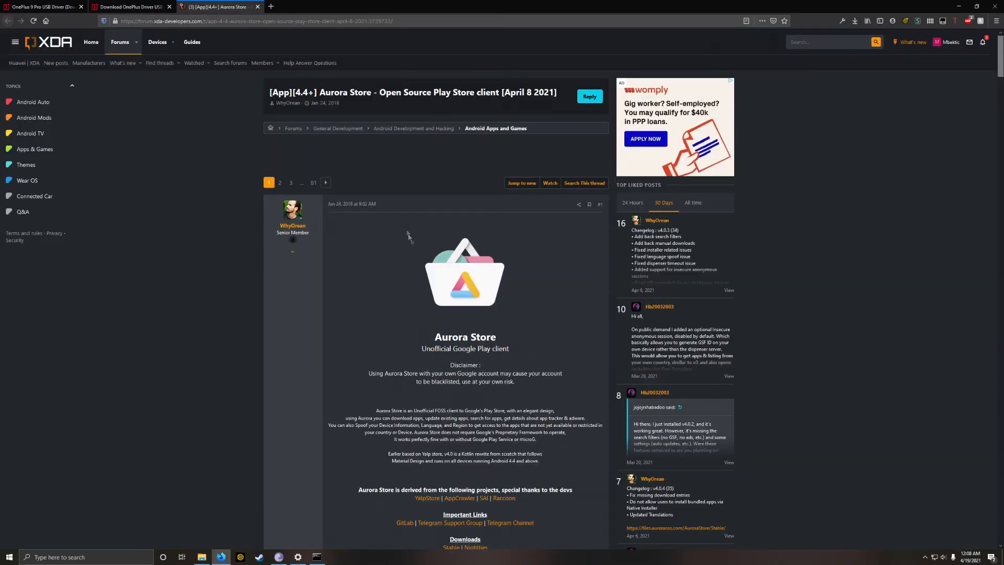
scroll("down", 3)
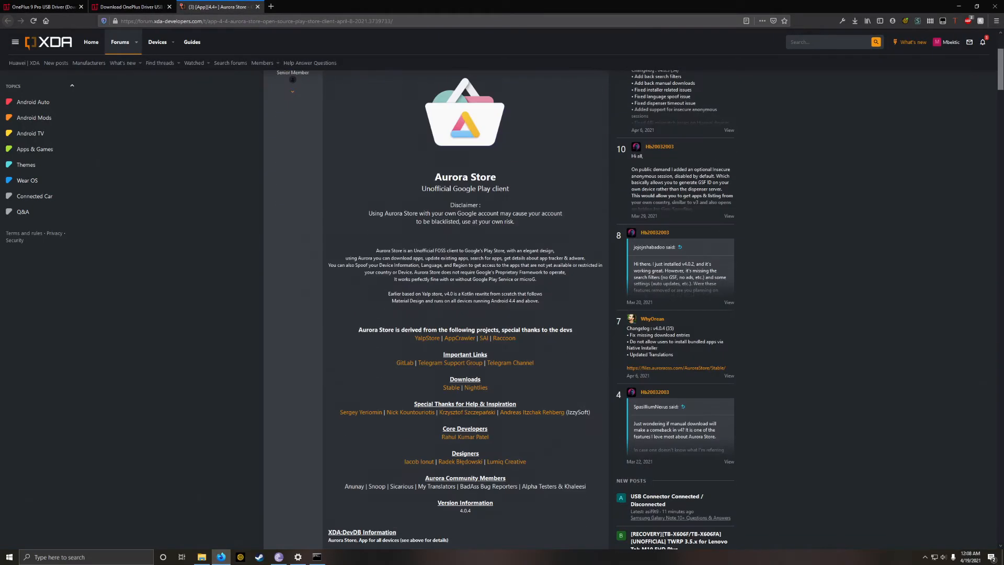
scroll("down", 3)
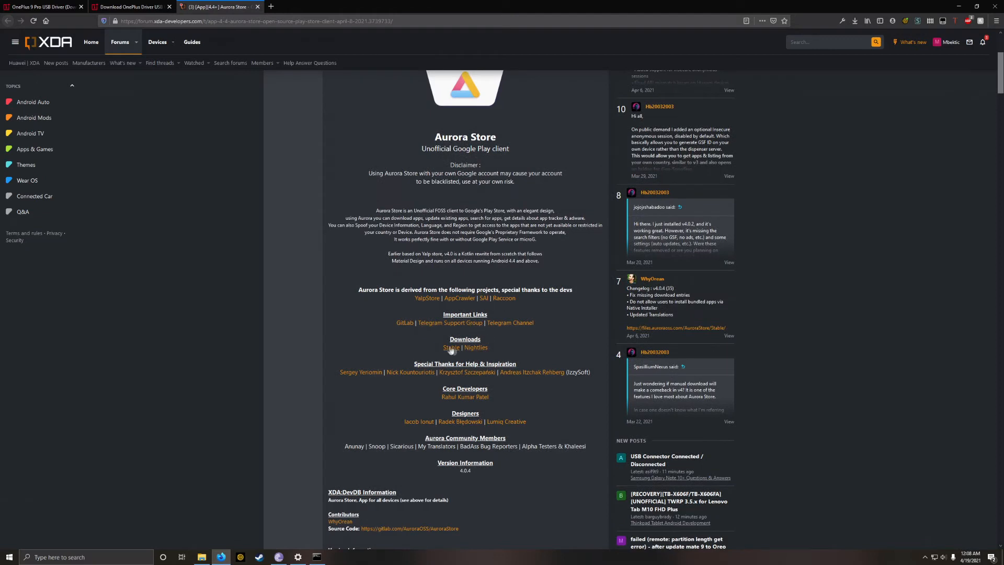
left_click(450, 347)
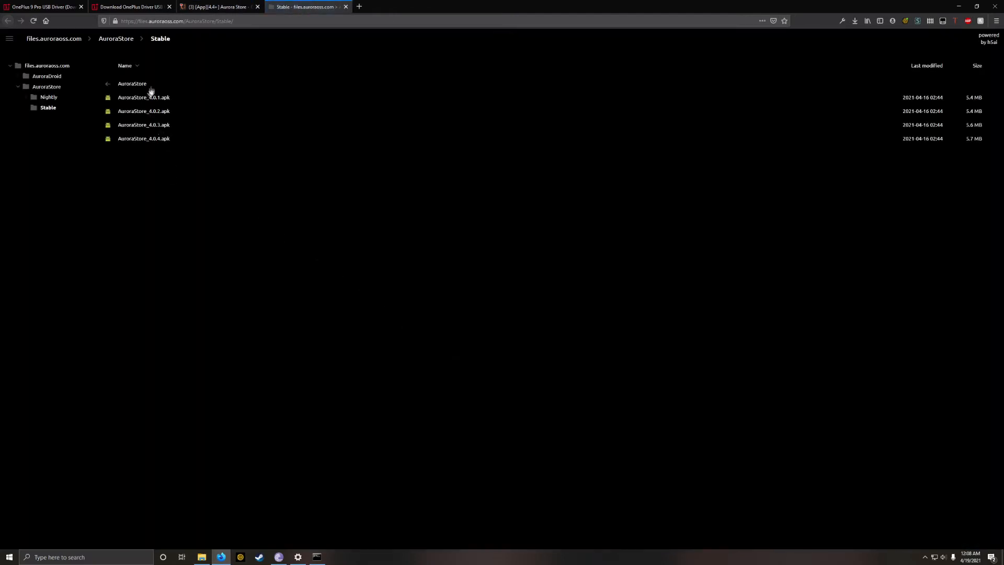
- Save the AuroraStore_4.0.4.apk release file to the computer
left_click(143, 138)
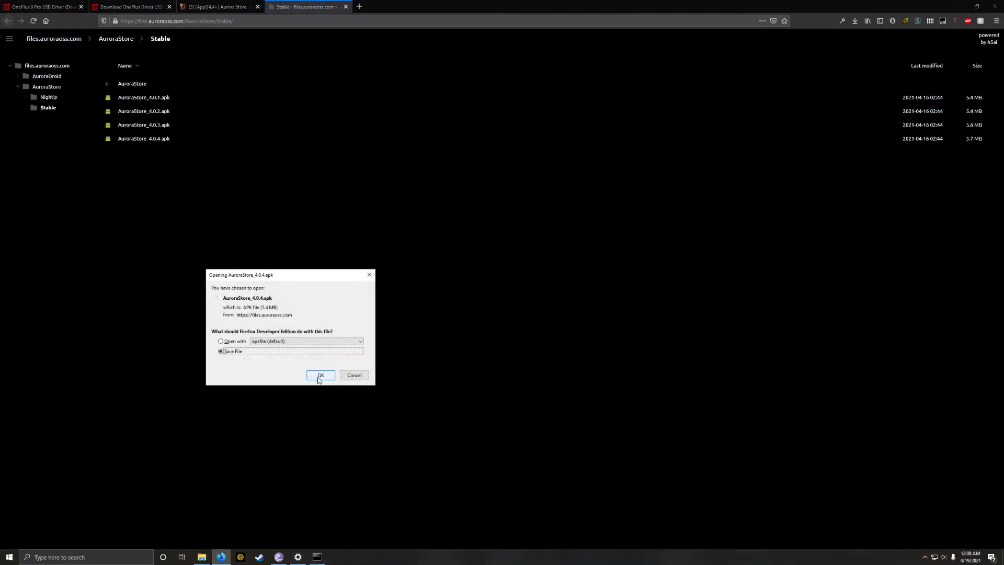
left_click(320, 376)
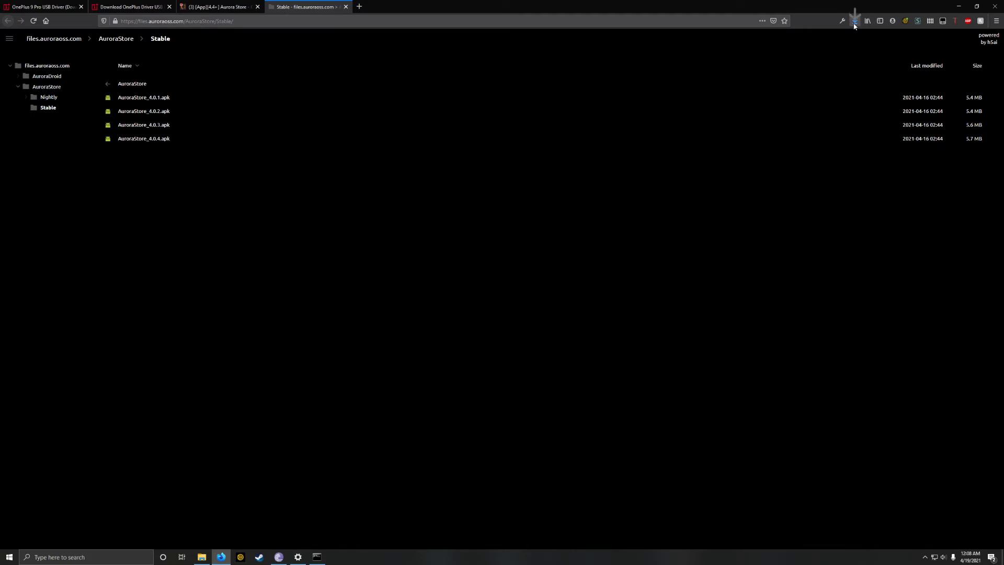
- Move AuroraStore_4.0.4.apk from downloads into the OnePlus USB Drivers Android folder, confirming the admin prompt
left_click(855, 21)
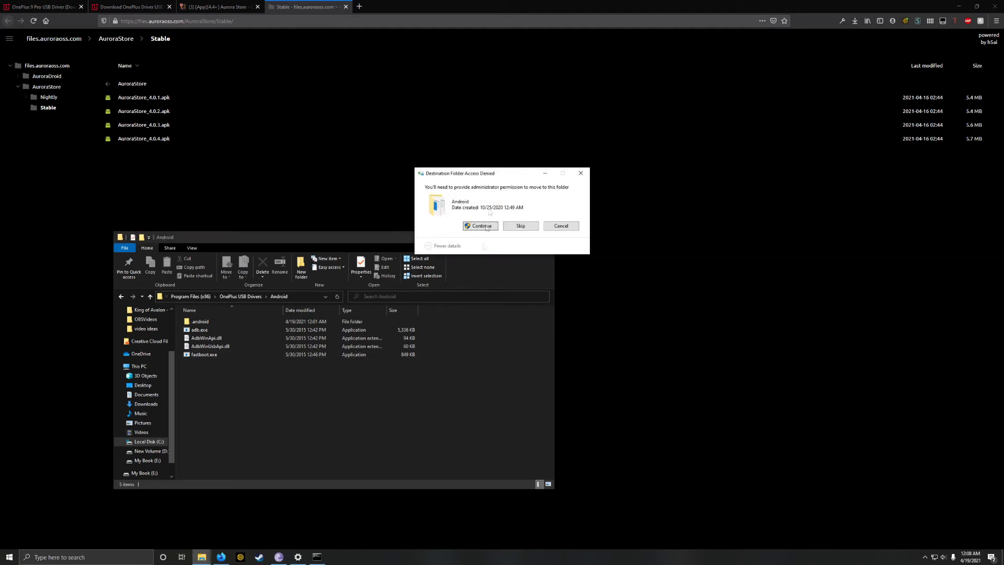
left_click(480, 226)
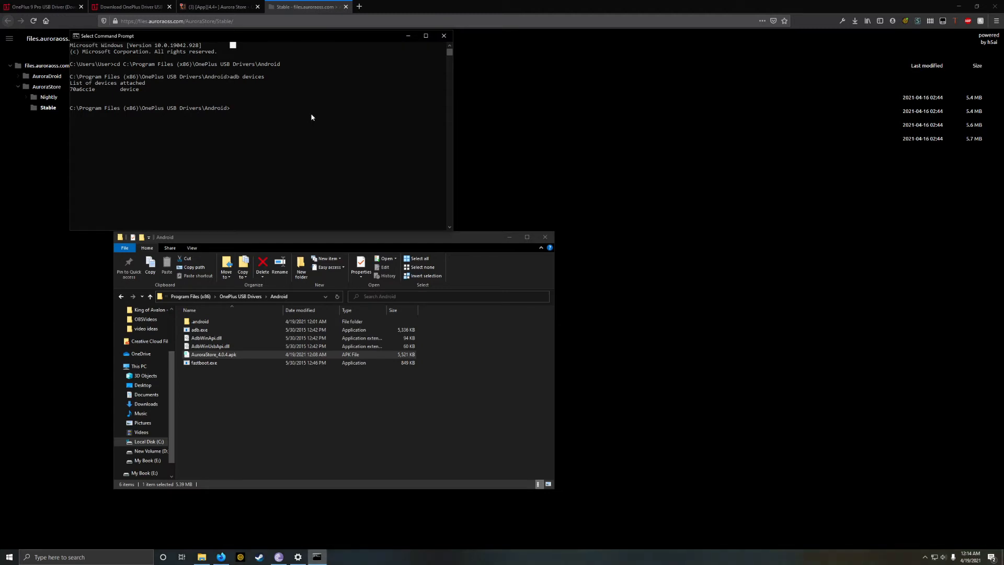
- Run adb install --user 999 AuroraStore_4.0.4.apk to install Aurora Store for user 999
type("adb")
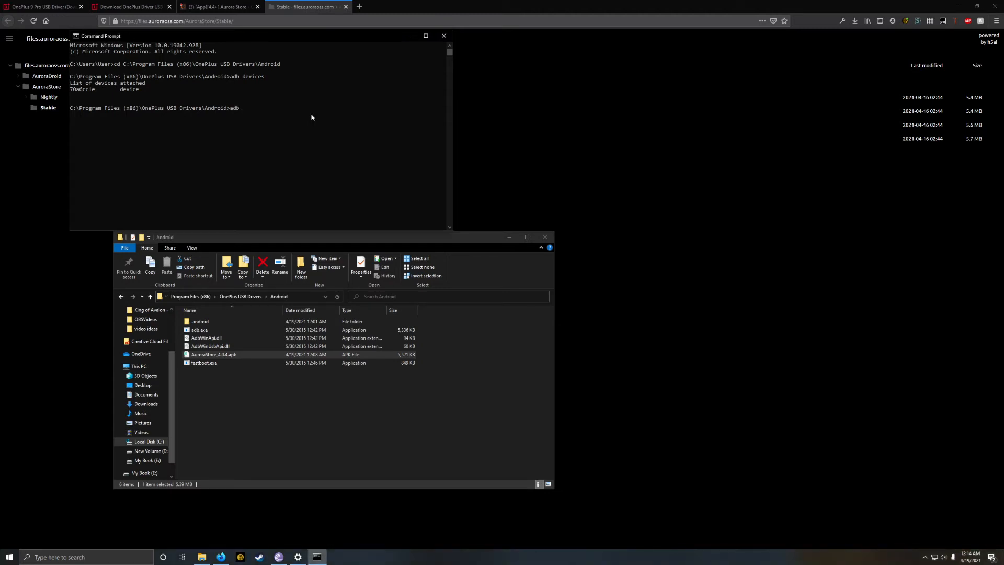
type("install --")
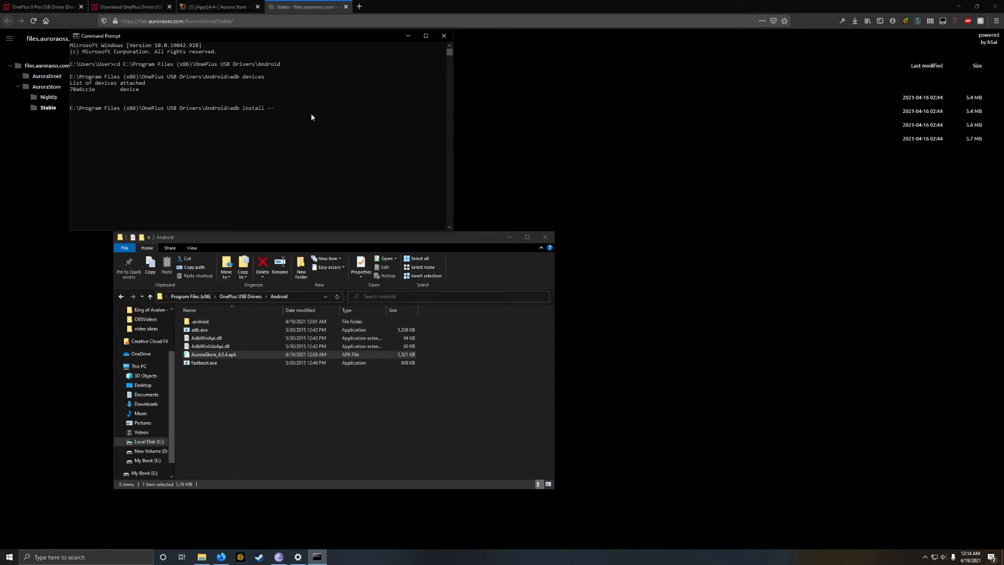
type("user")
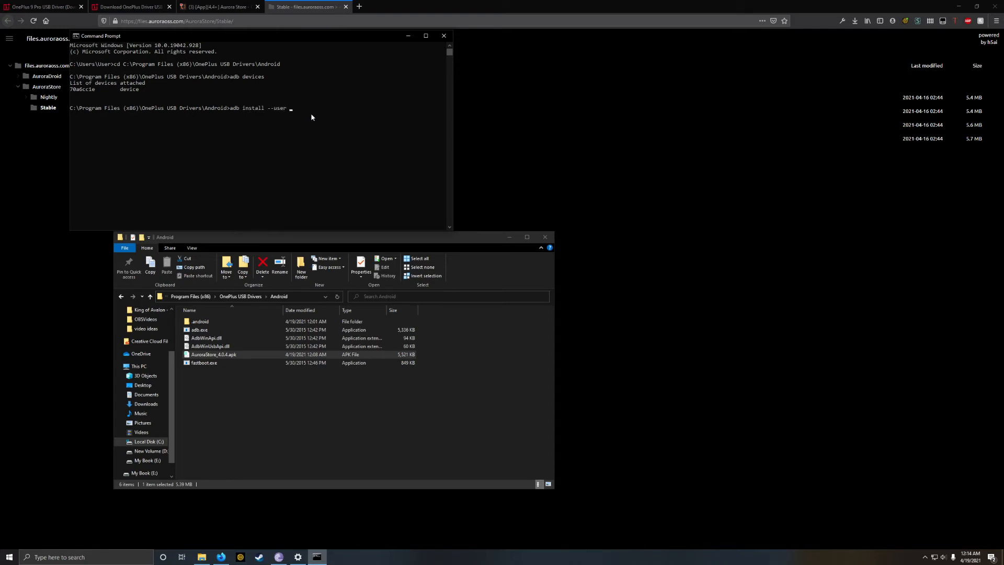
type("999")
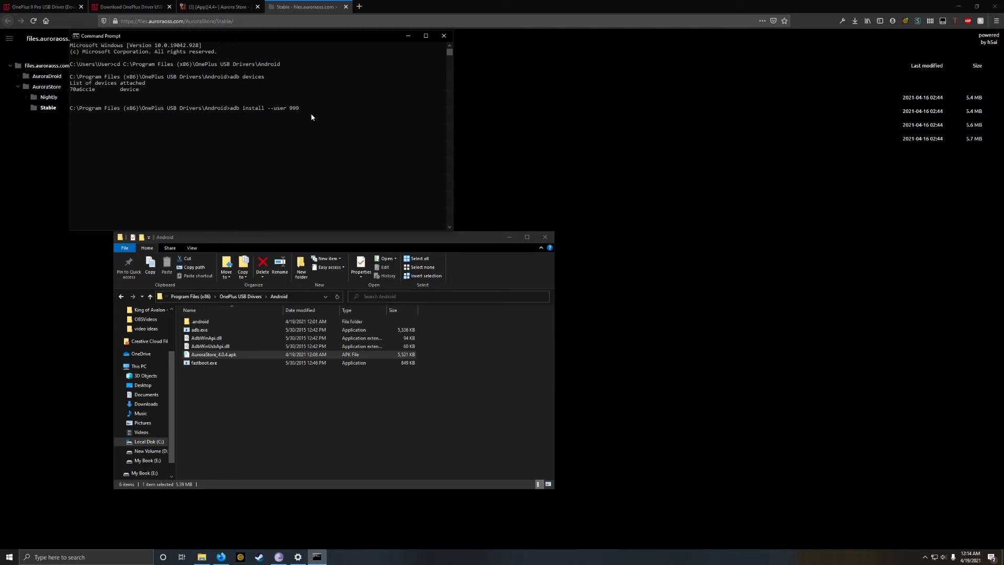
type("A")
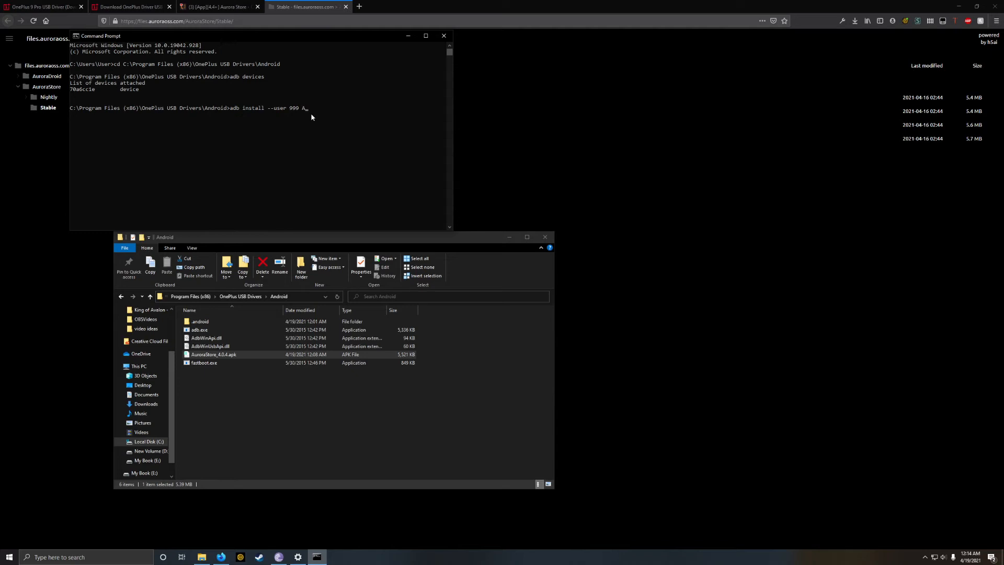
type("uroraStore_4.0.4.apk")
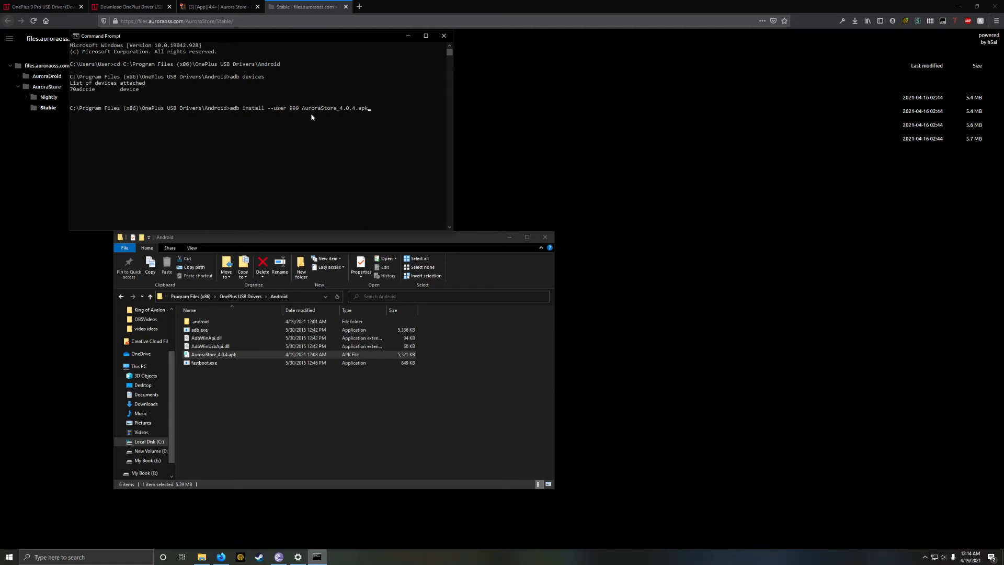
key("enter")
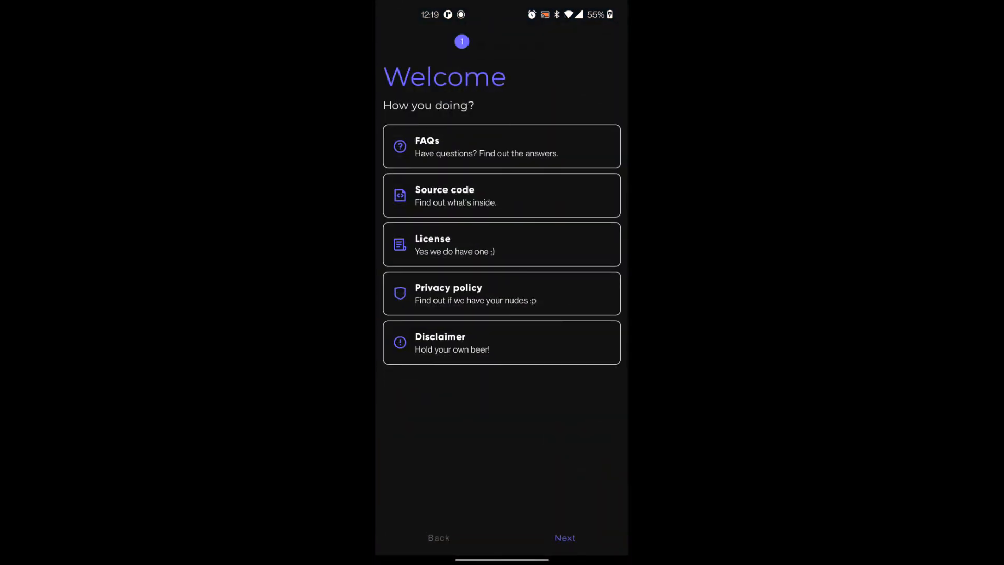
- Advance through Welcome, keeping the session installer, system theme and default accent
left_click(565, 537)
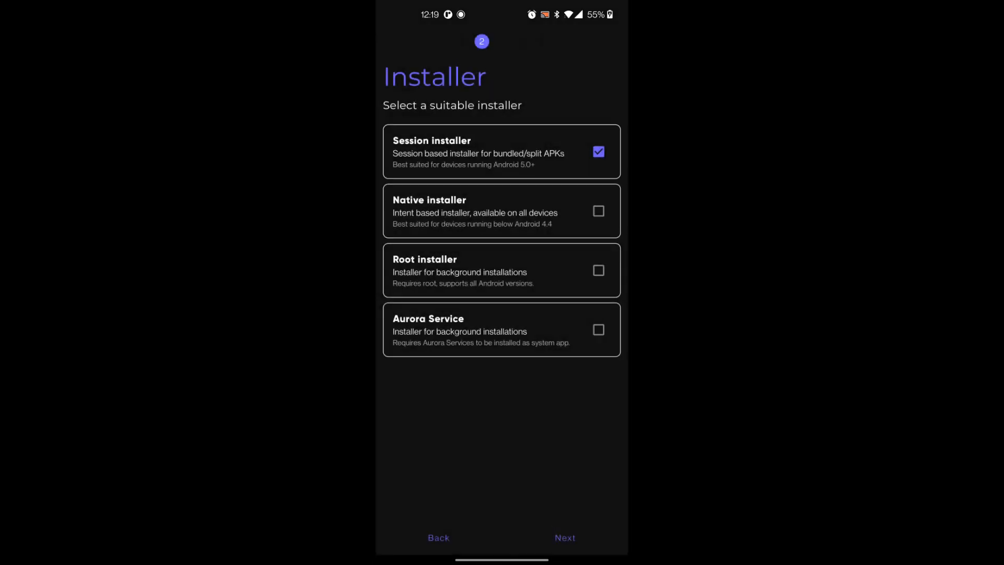
left_click(565, 537)
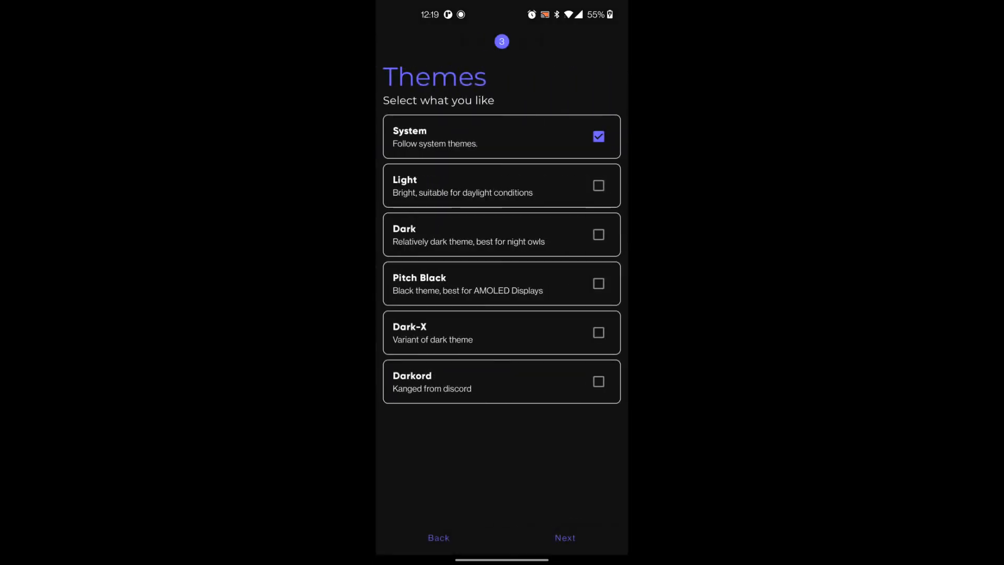
left_click(565, 538)
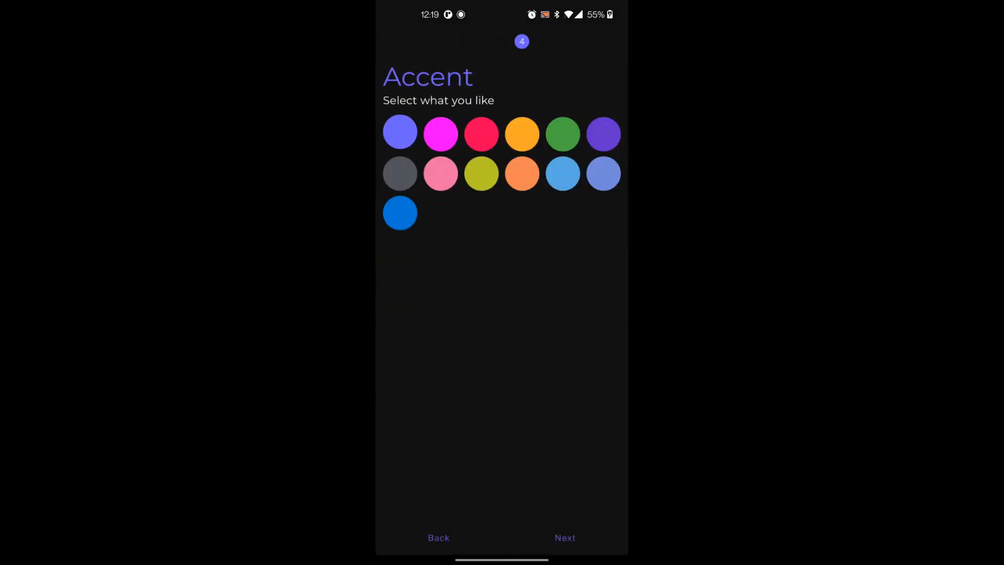
left_click(565, 537)
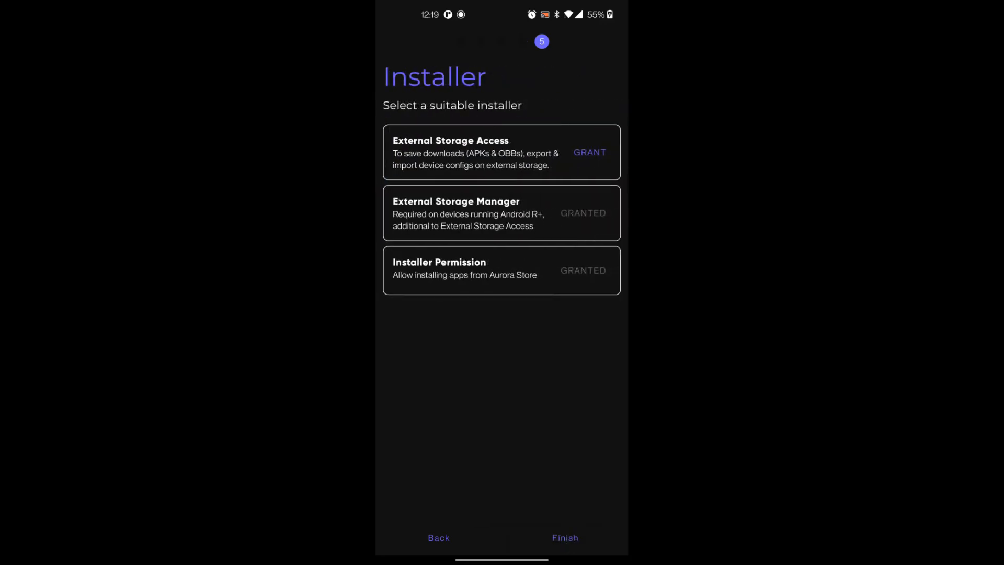
- Grant external storage and media access, then finish the setup wizard
left_click(589, 153)
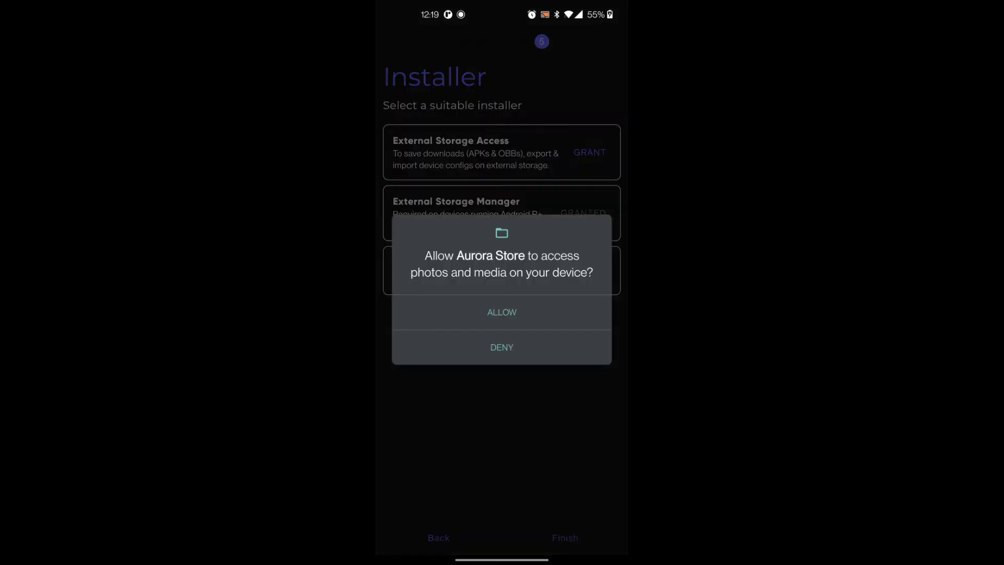
left_click(501, 311)
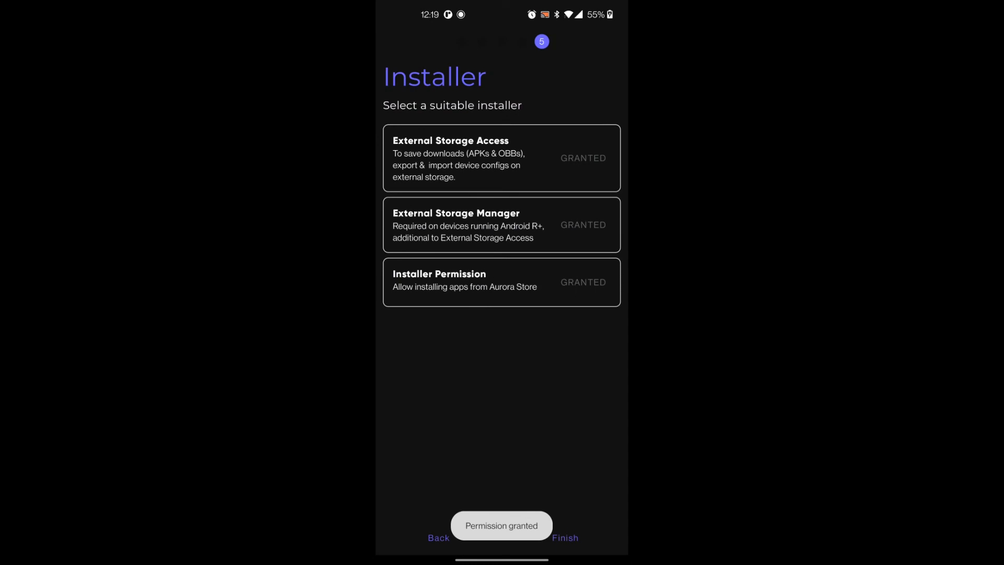
left_click(566, 538)
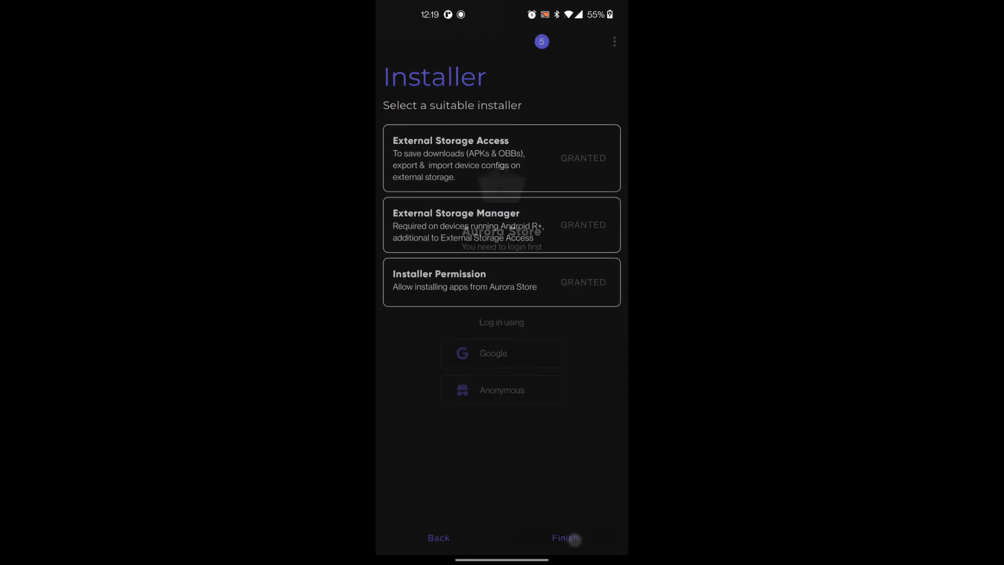
left_click(564, 538)
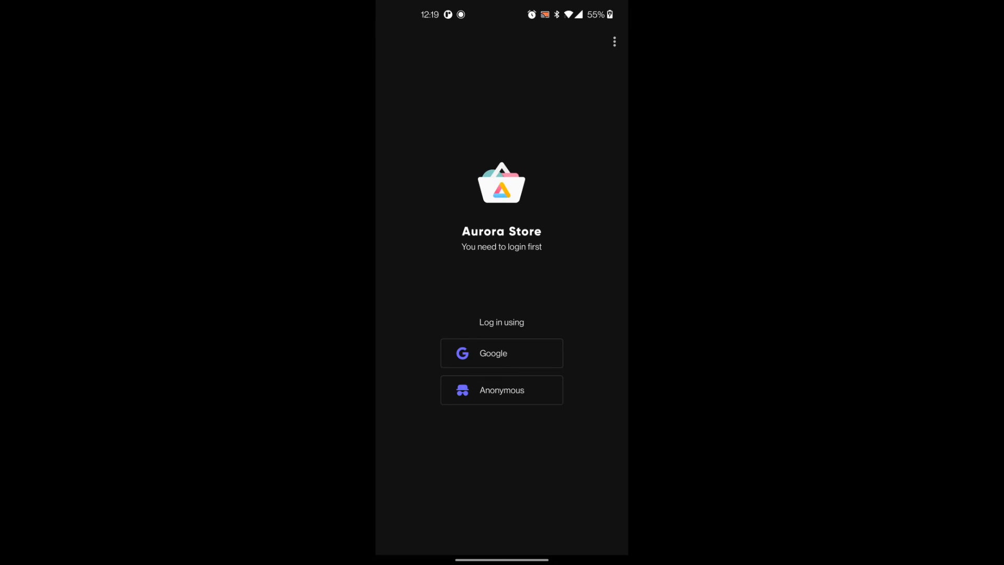
- Sign in to Aurora Store and reach the King of Avalon: Dominion app page
left_click(501, 391)
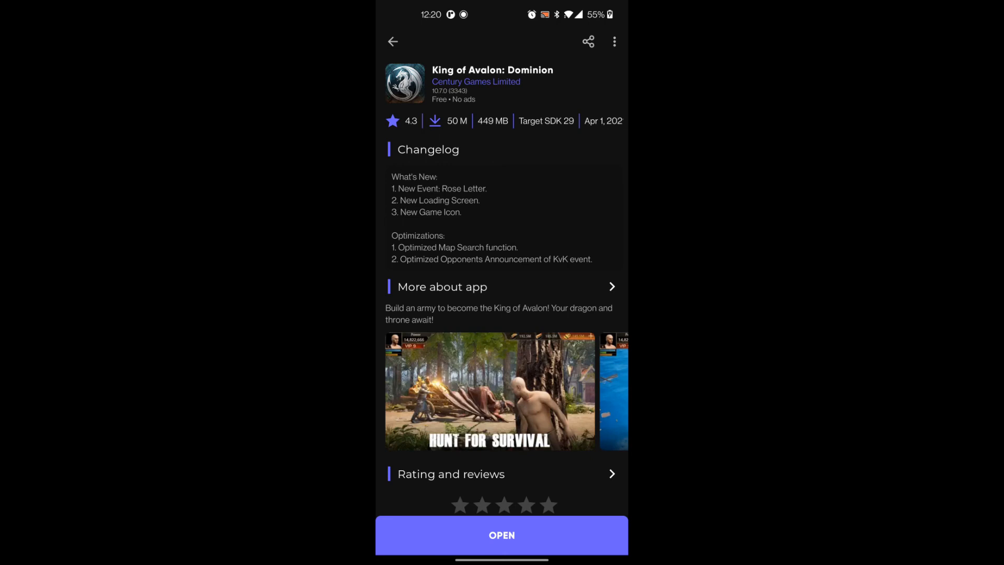
- Manually download King of Avalon: Dominion version code 3343 and confirm installing the update
left_click(614, 41)
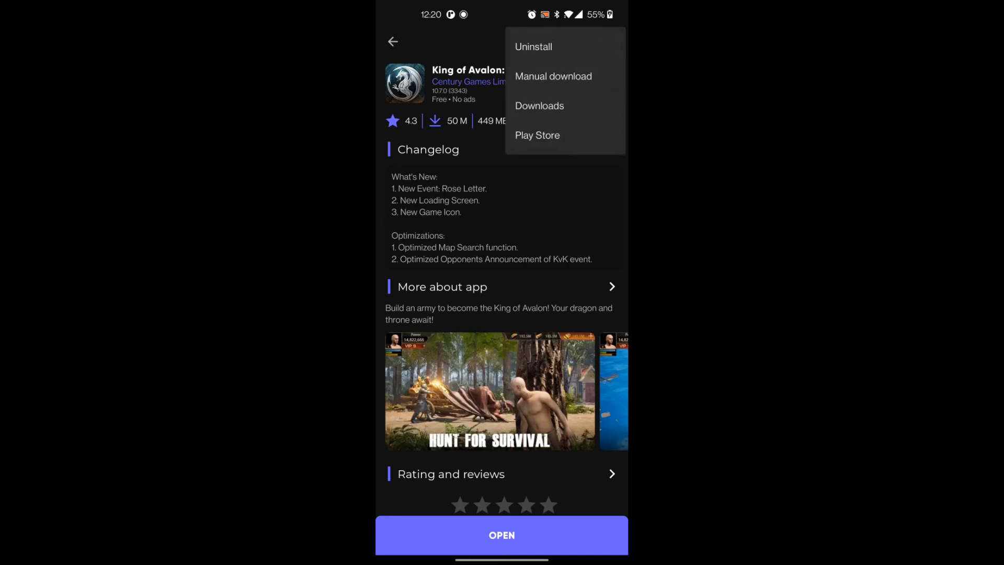
left_click(553, 76)
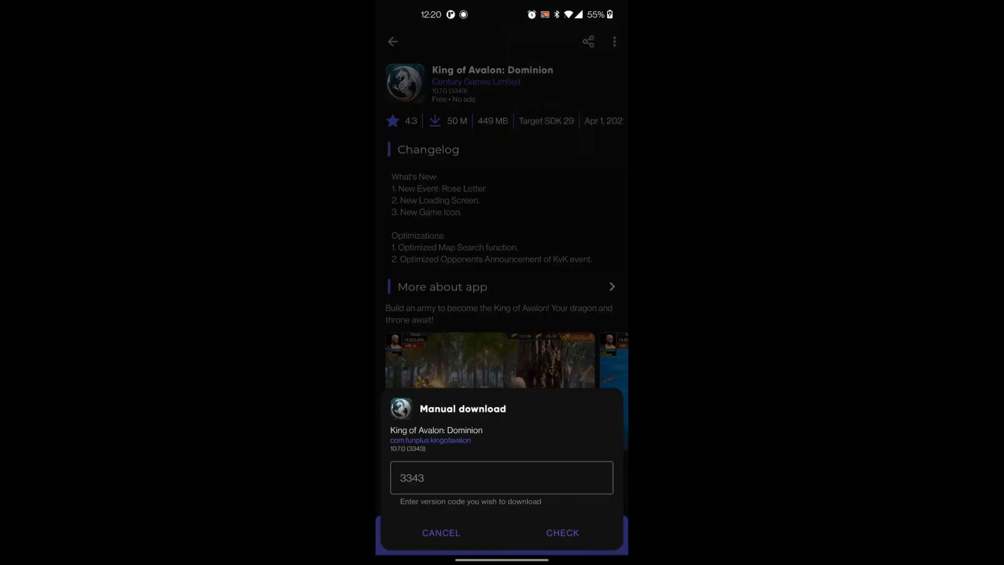
left_click(501, 477)
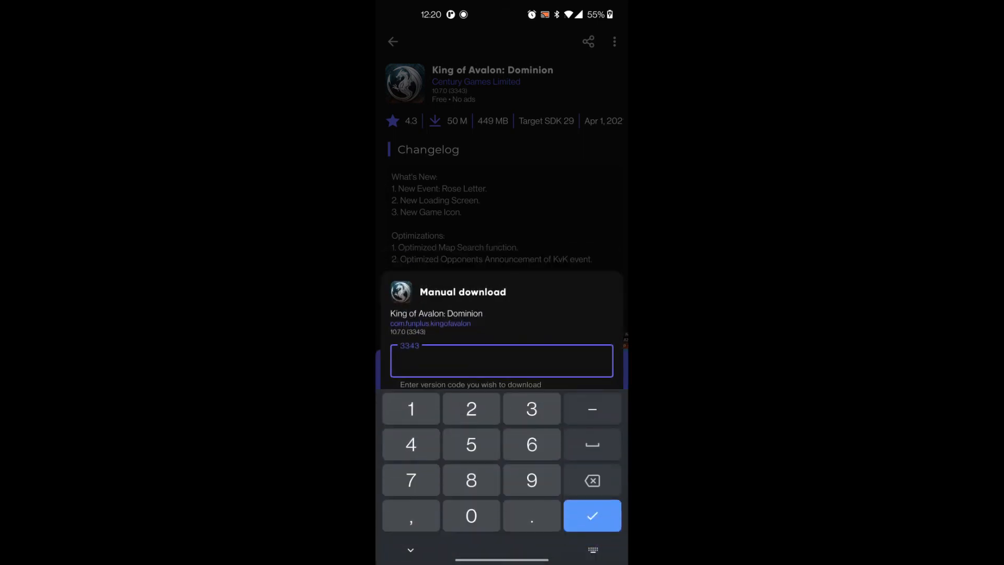
left_click(411, 408)
type("3343")
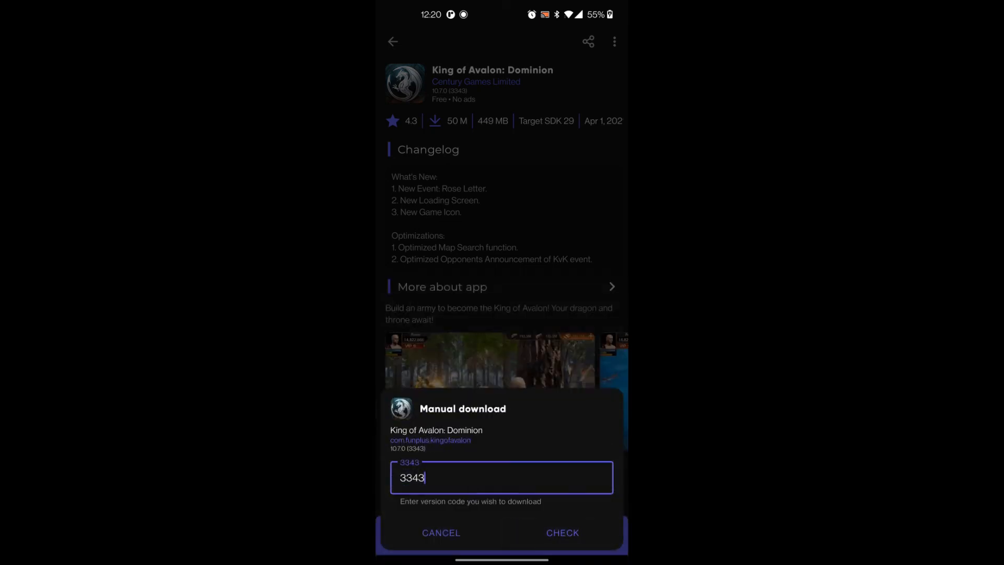
left_click(562, 532)
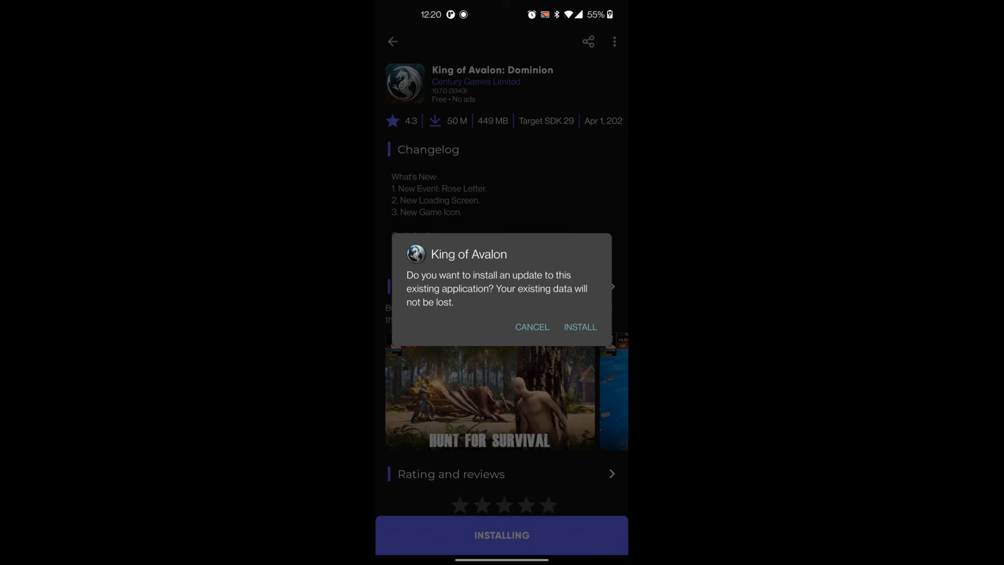
left_click(579, 327)
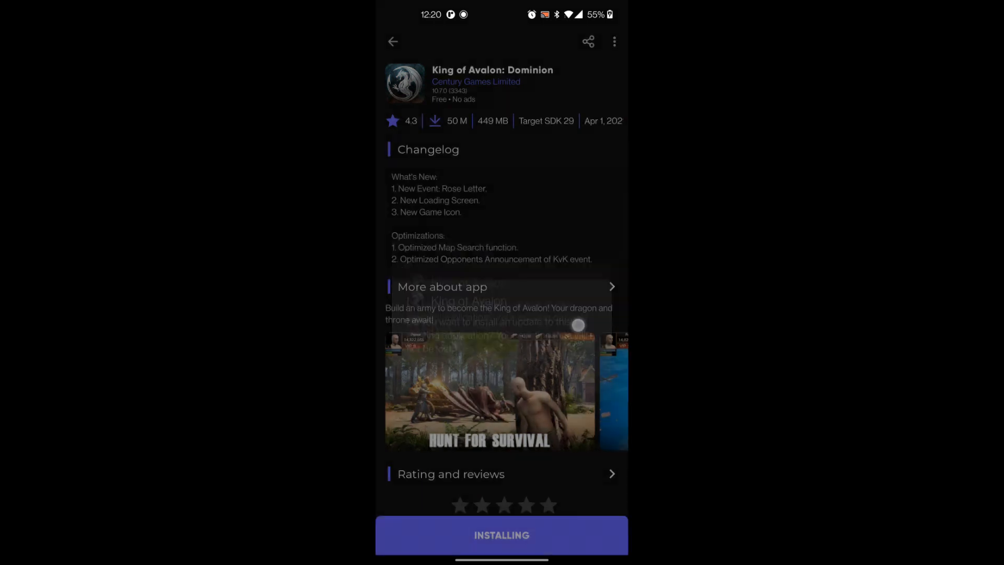